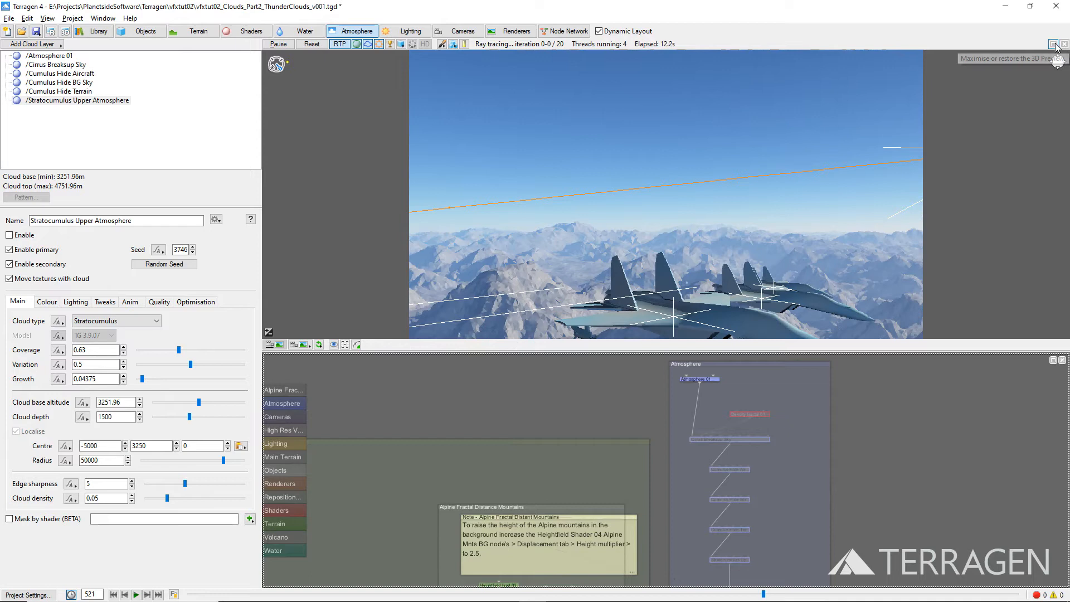
Enlarge the 3D preview and add a large mid-level Altocumulus Castellanus cloud layer.
{"action": "left_click", "coordinate": [1053, 44]}
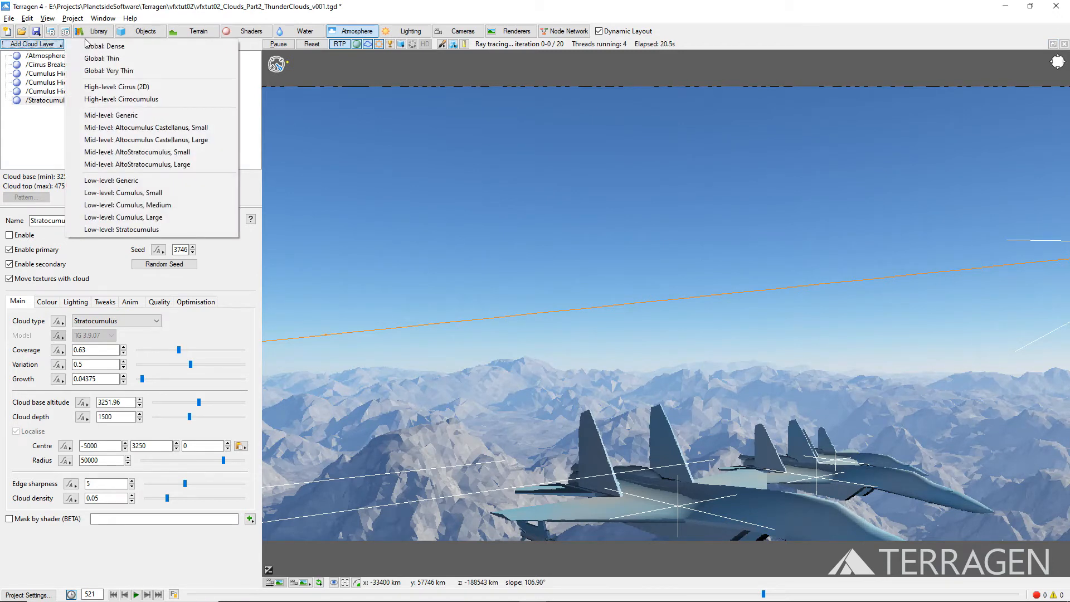
{"action": "mouse_move", "coordinate": [158, 140]}
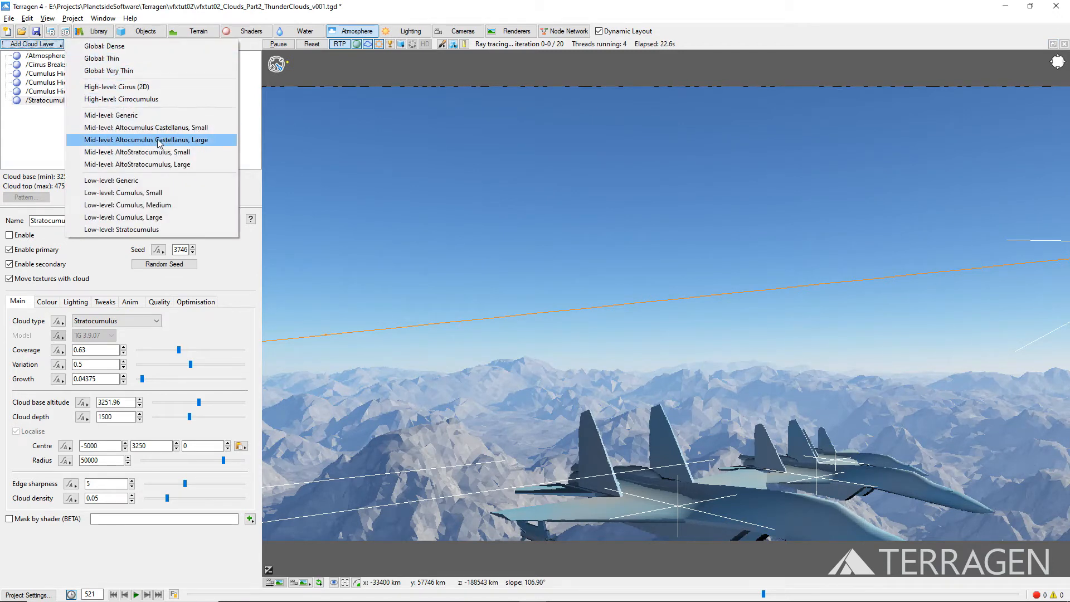
{"action": "left_click", "coordinate": [147, 141]}
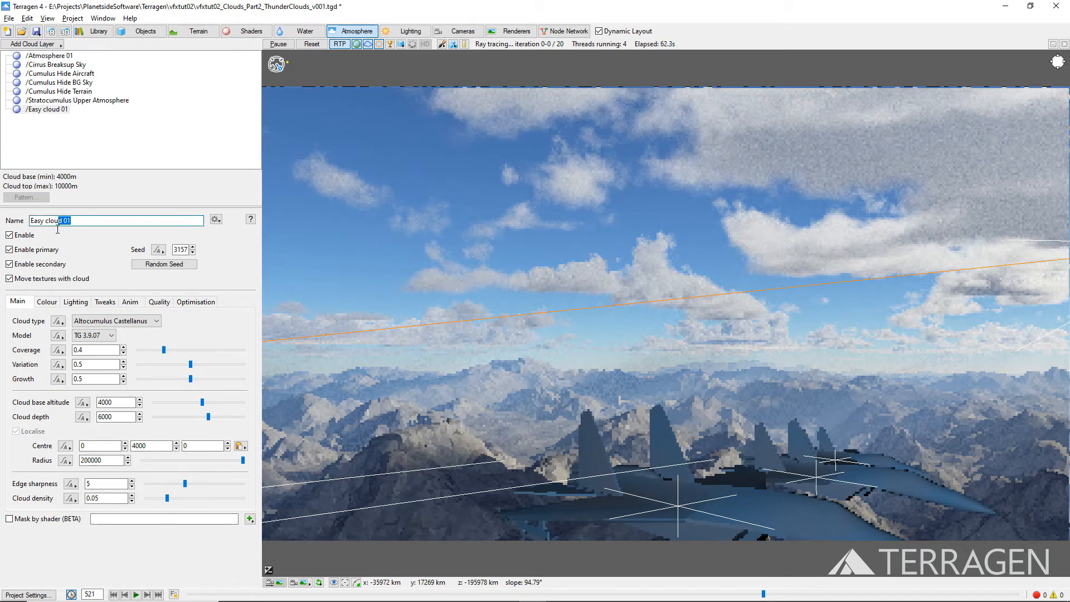
Name the layer Thunder Cloud Base, radius 25000, with an offset Centre of about -262.
{"action": "type", "text": "Thunder Cloud Base"}
{"action": "left_click", "coordinate": [117, 401]}
{"action": "type", "text": "1500"}
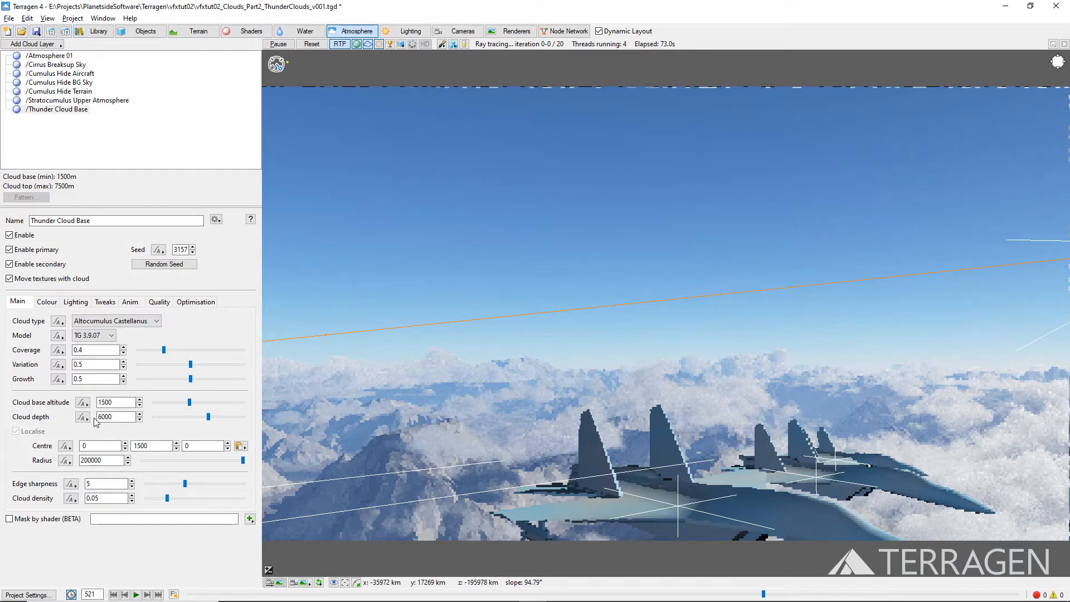
{"action": "triple_click", "coordinate": [101, 460]}
{"action": "type", "text": "25000"}
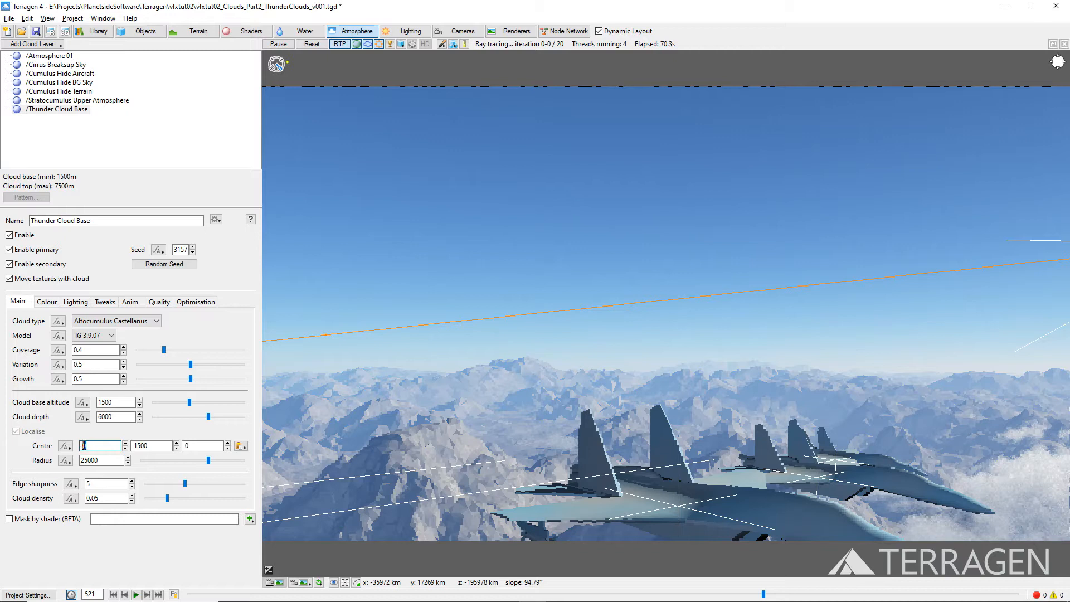
{"action": "type", "text": "-26278"}
{"action": "left_click", "coordinate": [204, 445]}
{"action": "type", "text": "-32828"}
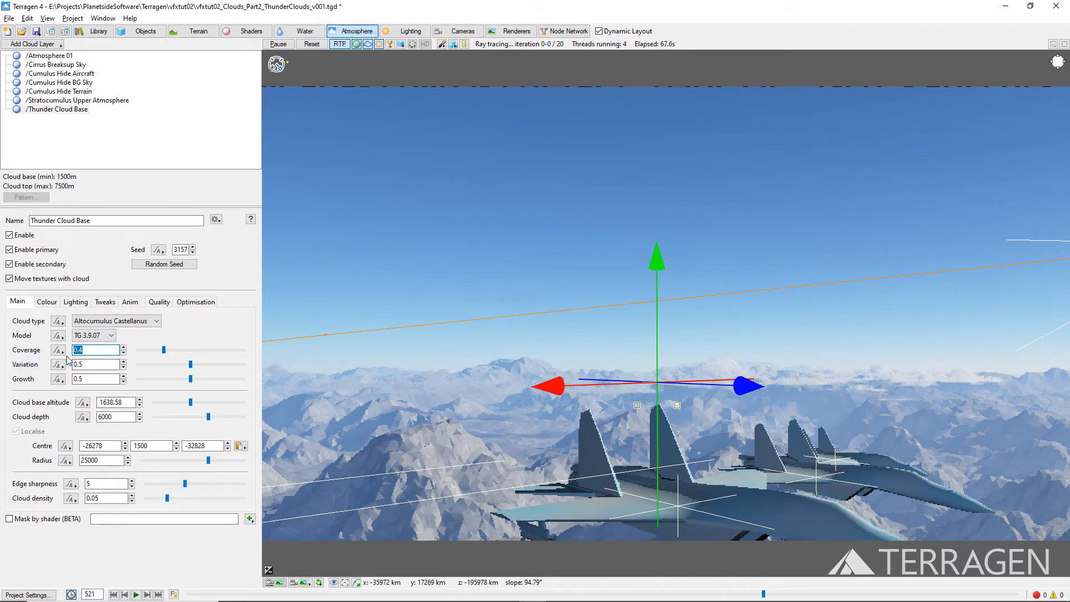
Set coverage 1.6, cloud model TG 3.9.04 and cloud depth 5000 on Thunder Cloud Base.
{"action": "type", "text": "1.6"}
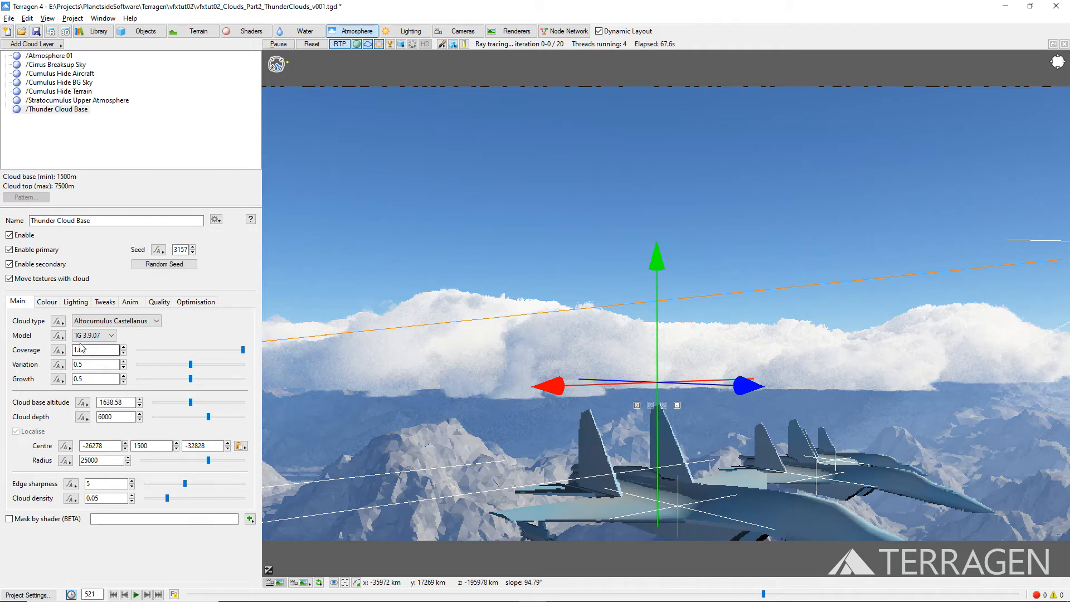
{"action": "left_click", "coordinate": [94, 336]}
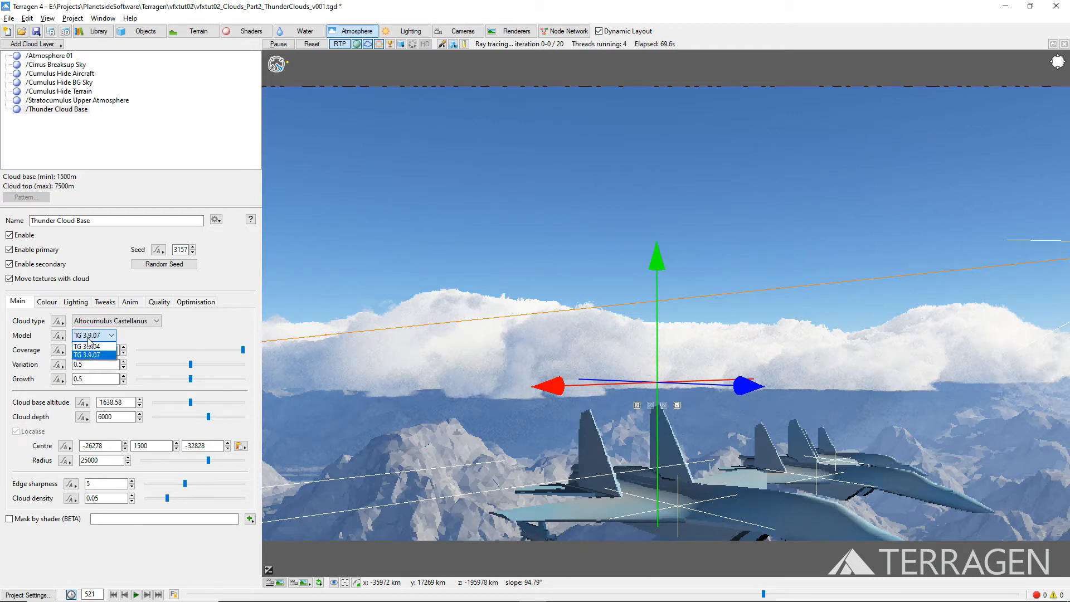
{"action": "mouse_move", "coordinate": [86, 347]}
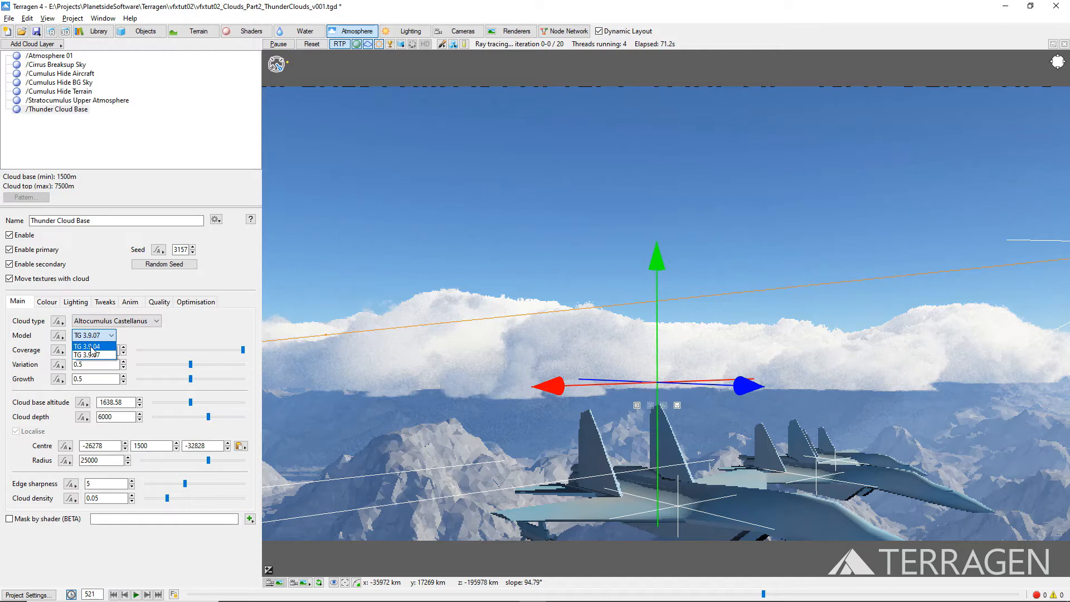
{"action": "left_click", "coordinate": [86, 345]}
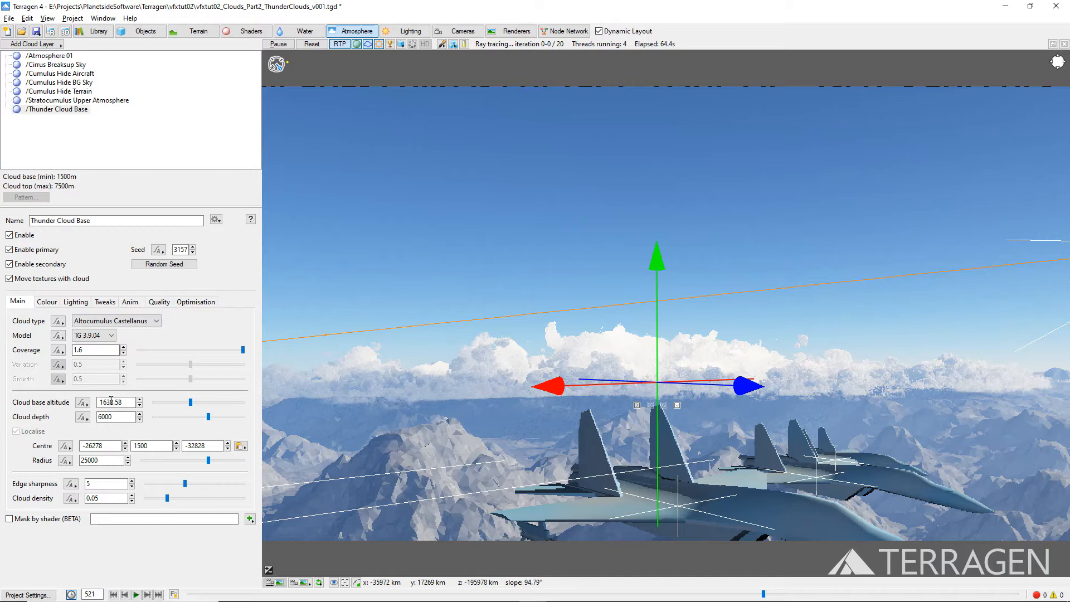
{"action": "triple_click", "coordinate": [114, 415]}
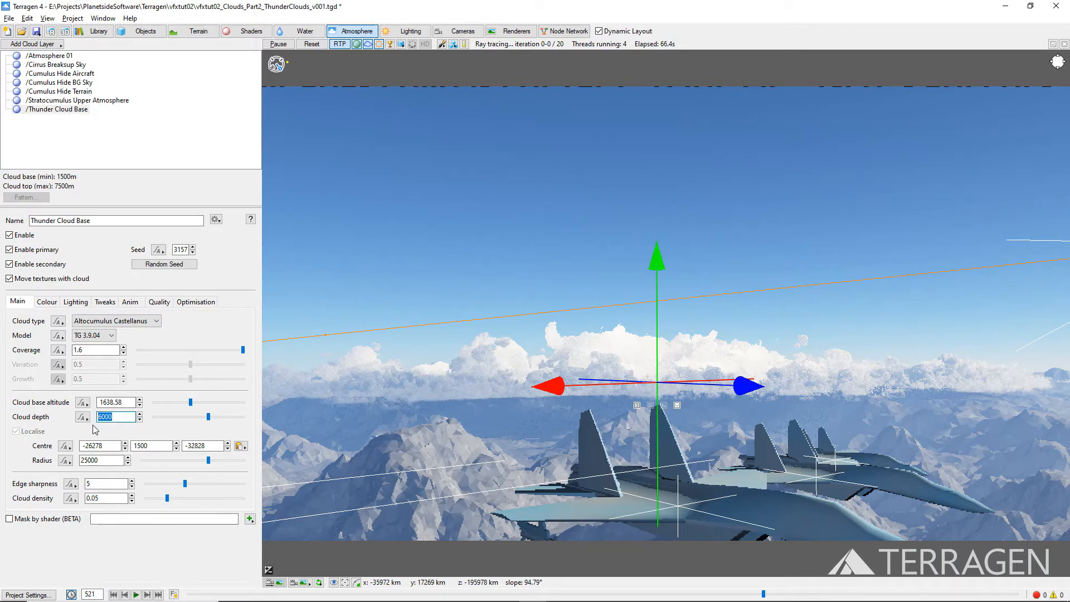
{"action": "type", "text": "5000"}
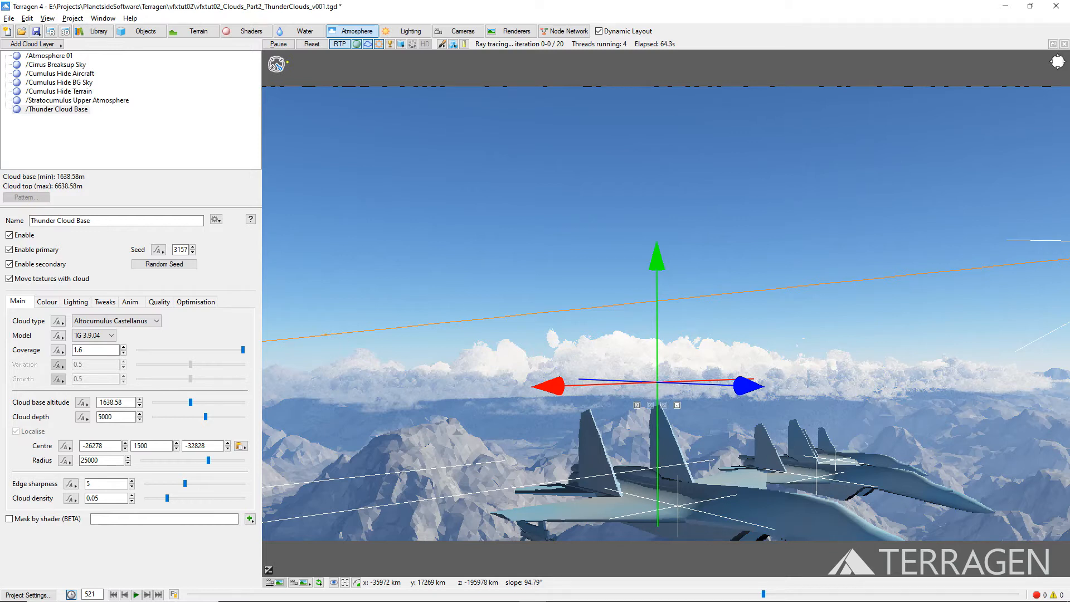
{"action": "mouse_move", "coordinate": [206, 327]}
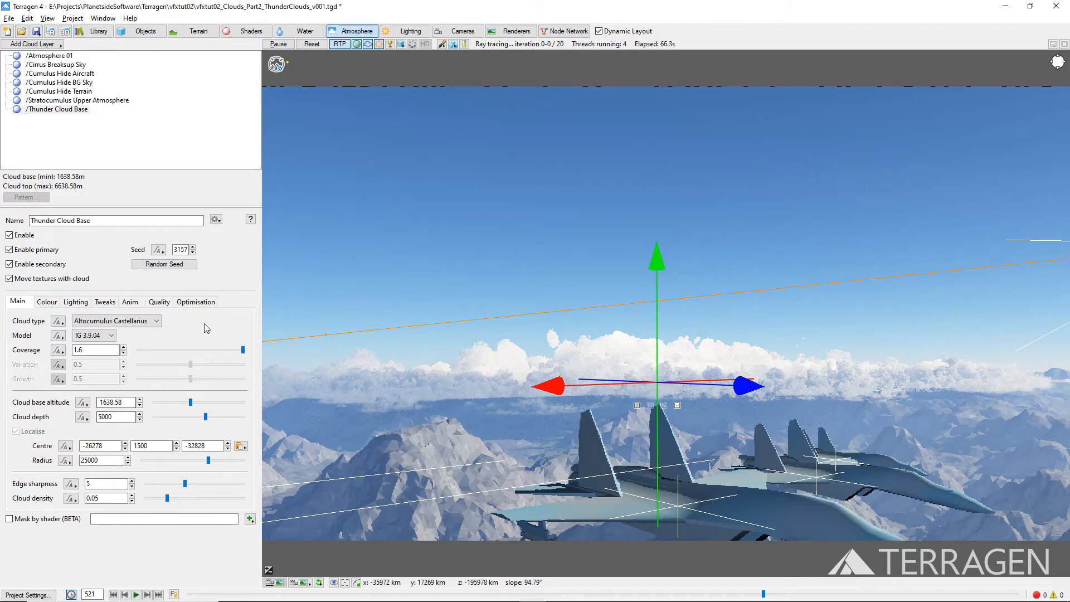
Reduce Thunder Cloud Base's optimisation budget to 5 million voxels.
{"action": "left_click", "coordinate": [195, 302]}
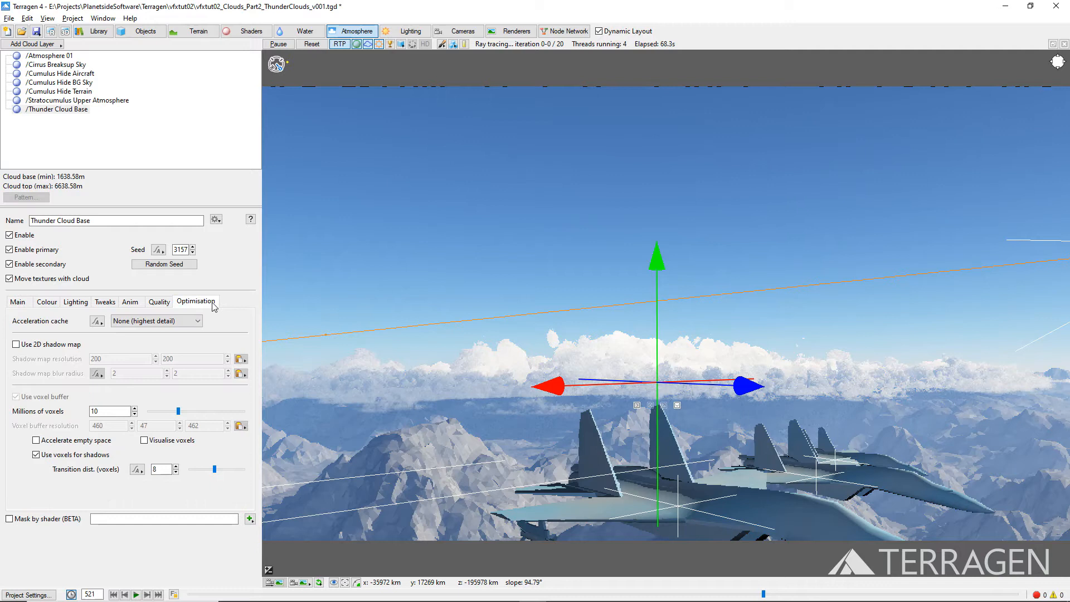
{"action": "triple_click", "coordinate": [109, 411]}
{"action": "type", "text": "5"}
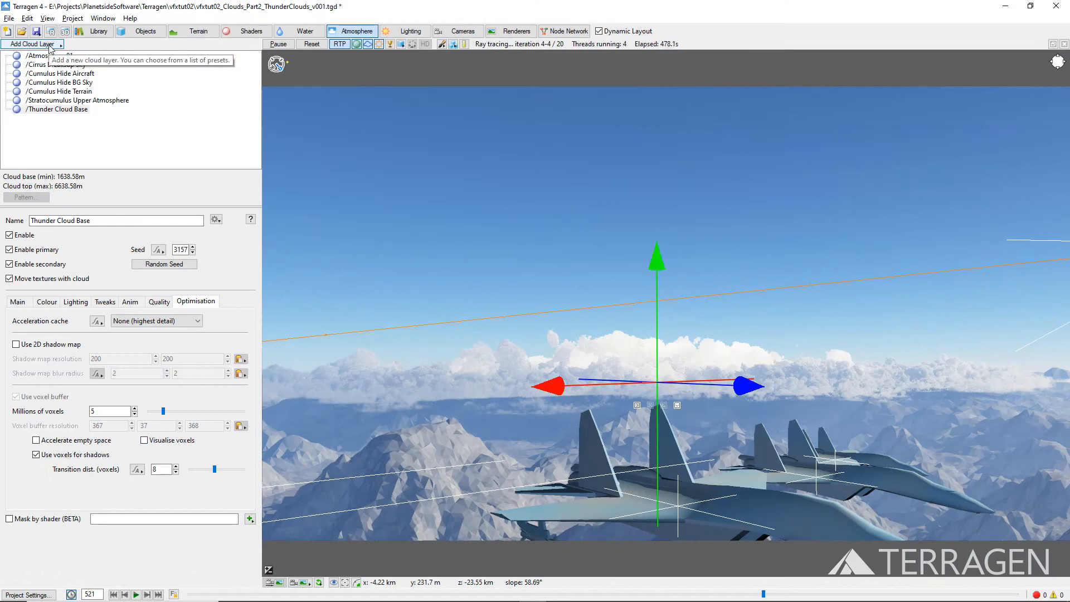
Add a second cloud layer and rename it Thunder Cloud Column.
{"action": "left_click", "coordinate": [32, 43]}
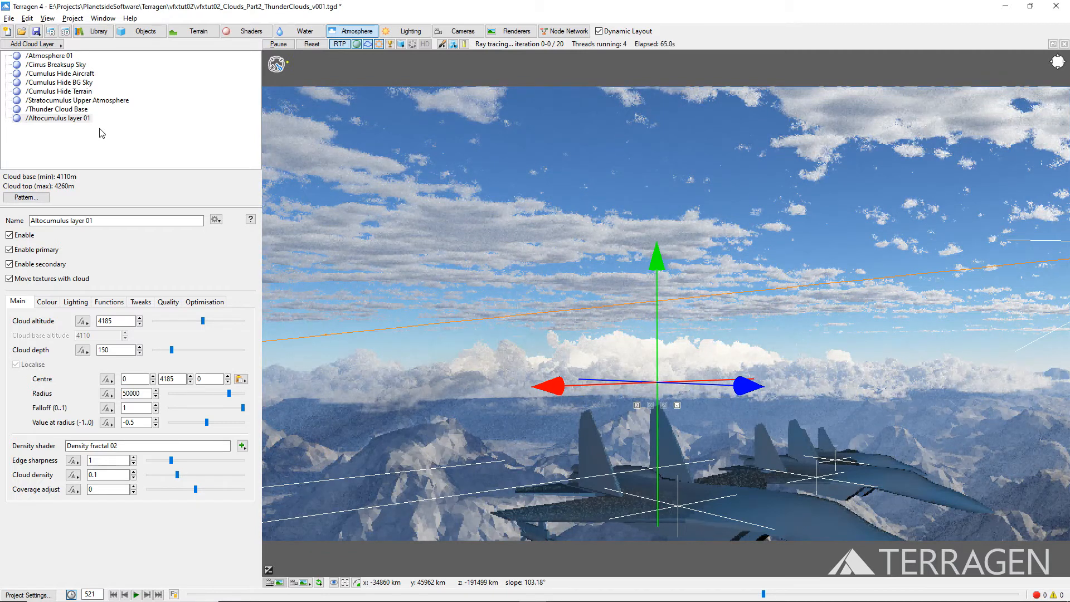
{"action": "triple_click", "coordinate": [116, 219]}
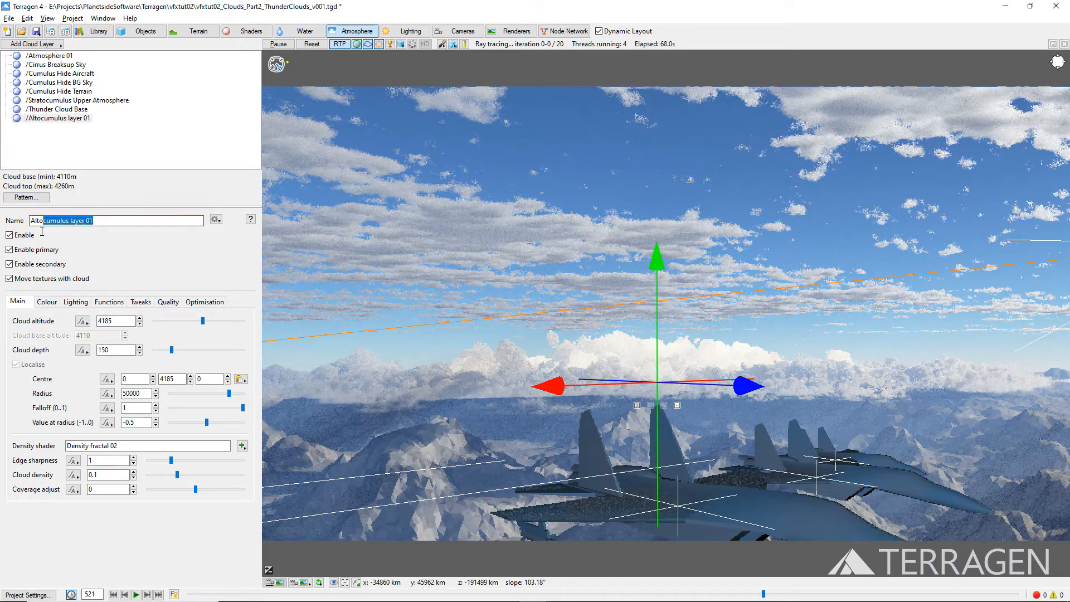
{"action": "type", "text": "Thunder Cloud Column"}
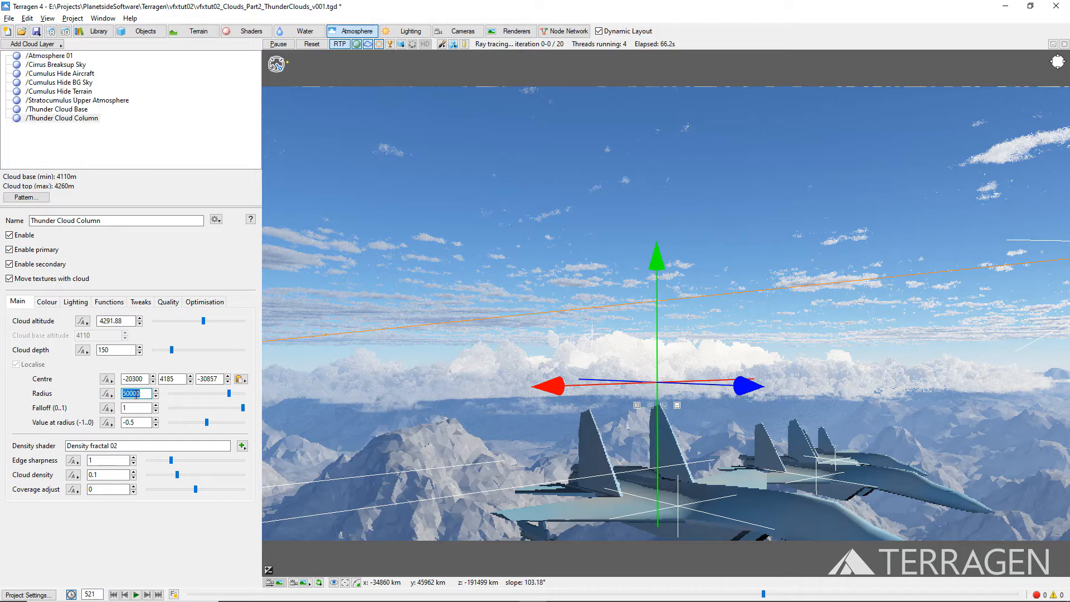
Give Thunder Cloud Column a 20000 radius and a 20000 cloud depth.
{"action": "type", "text": "20000"}
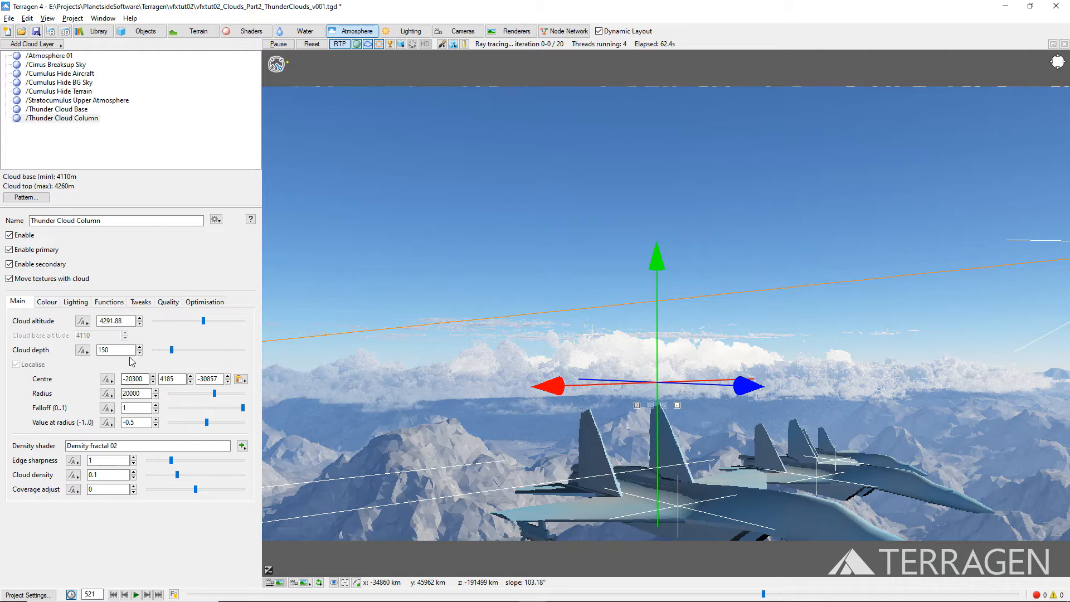
{"action": "triple_click", "coordinate": [115, 348]}
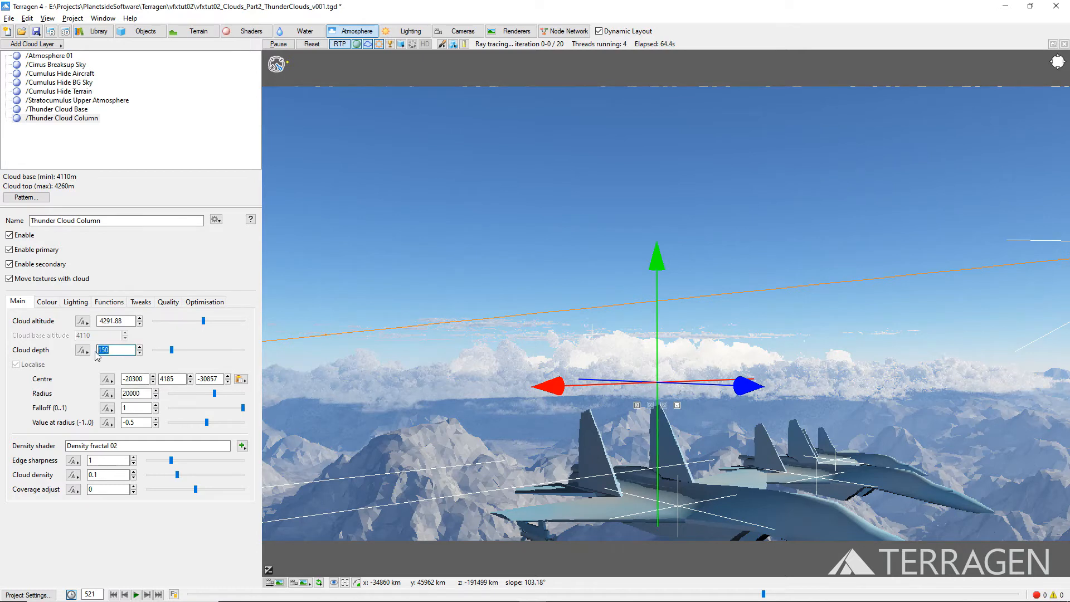
{"action": "type", "text": "20000"}
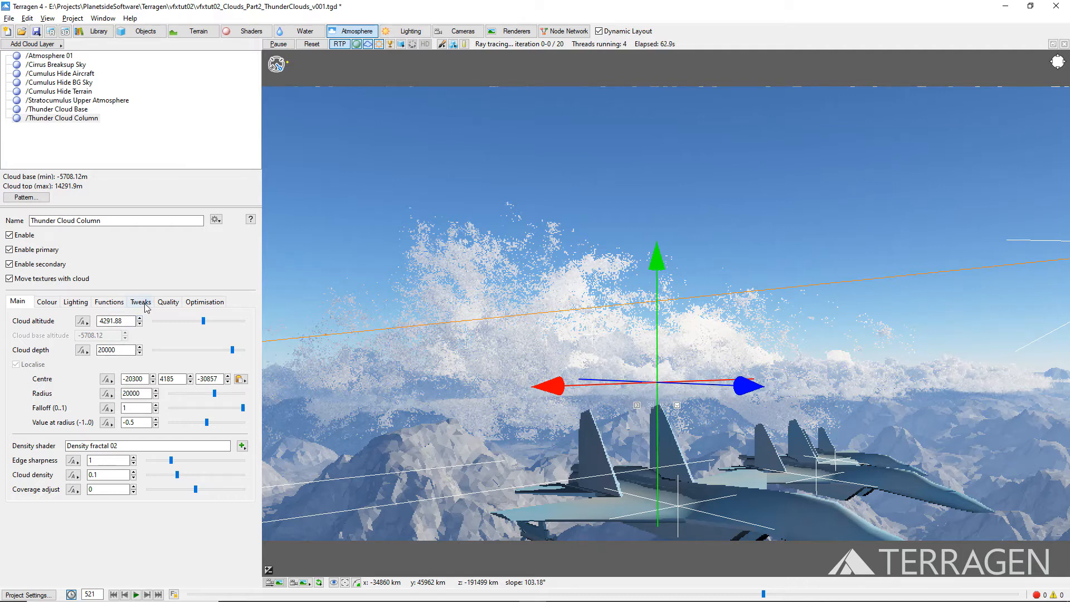
Switch off Taper top and base in the column's Tweaks settings.
{"action": "left_click", "coordinate": [141, 302]}
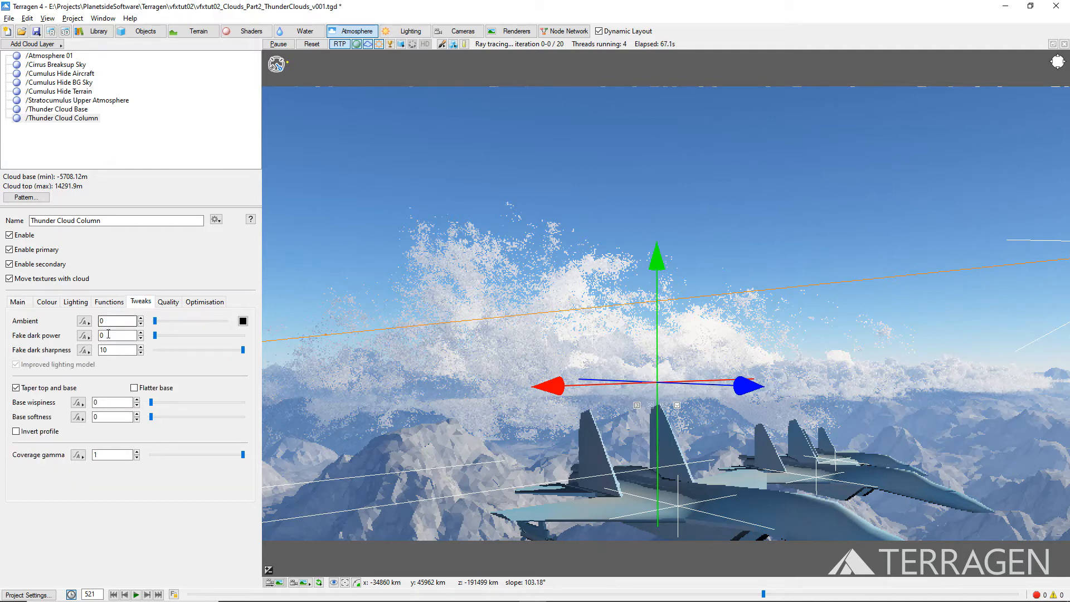
{"action": "left_click", "coordinate": [16, 388]}
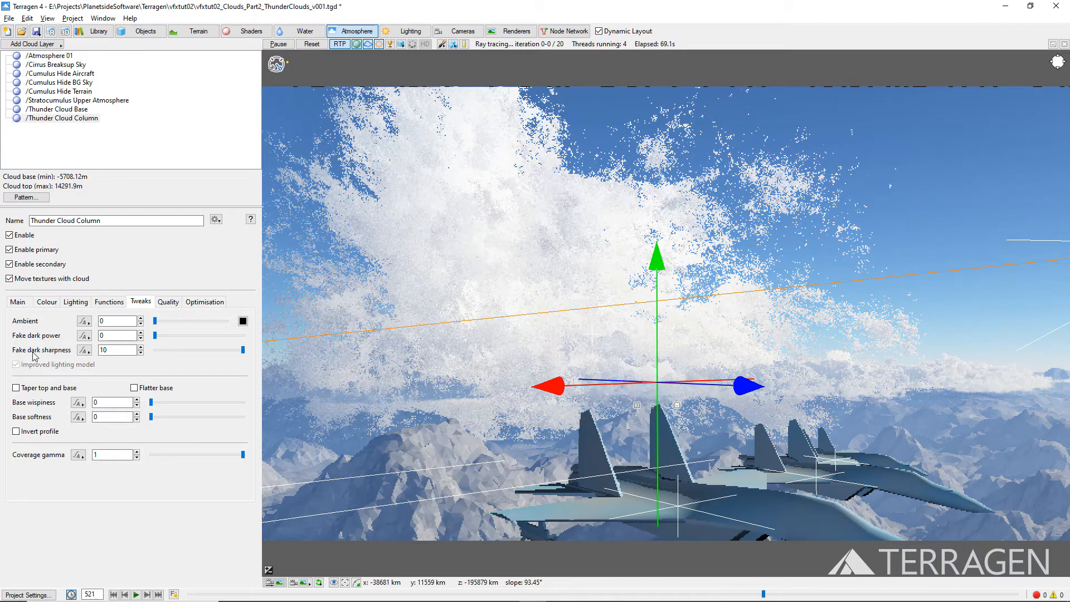
{"action": "mouse_move", "coordinate": [26, 197]}
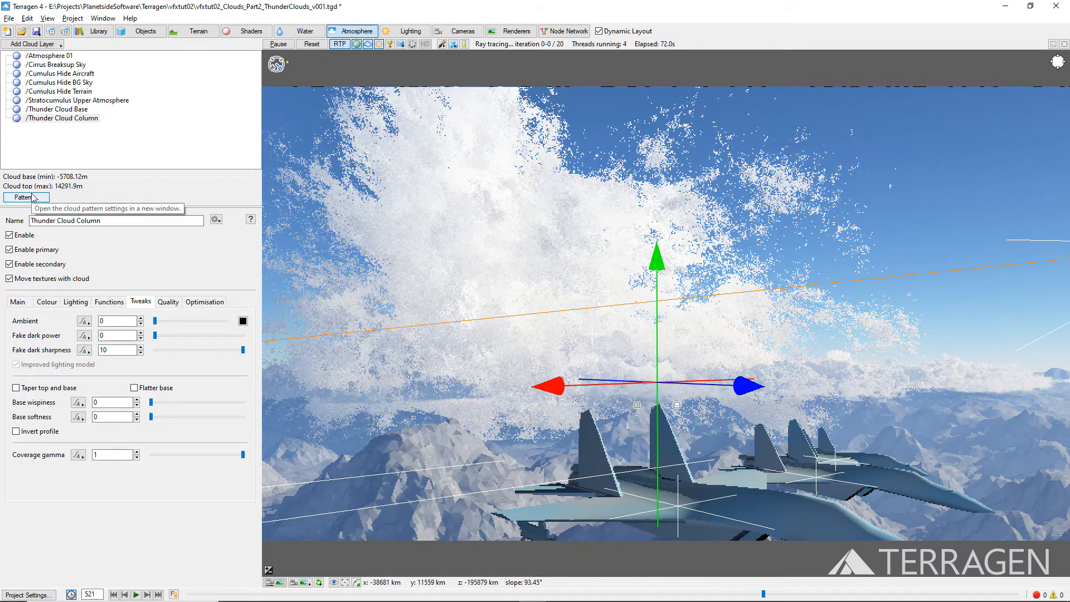
Show Density fractal 02 with its pattern preview zoomed out to 32 km and its Density settings.
{"action": "left_click", "coordinate": [22, 197]}
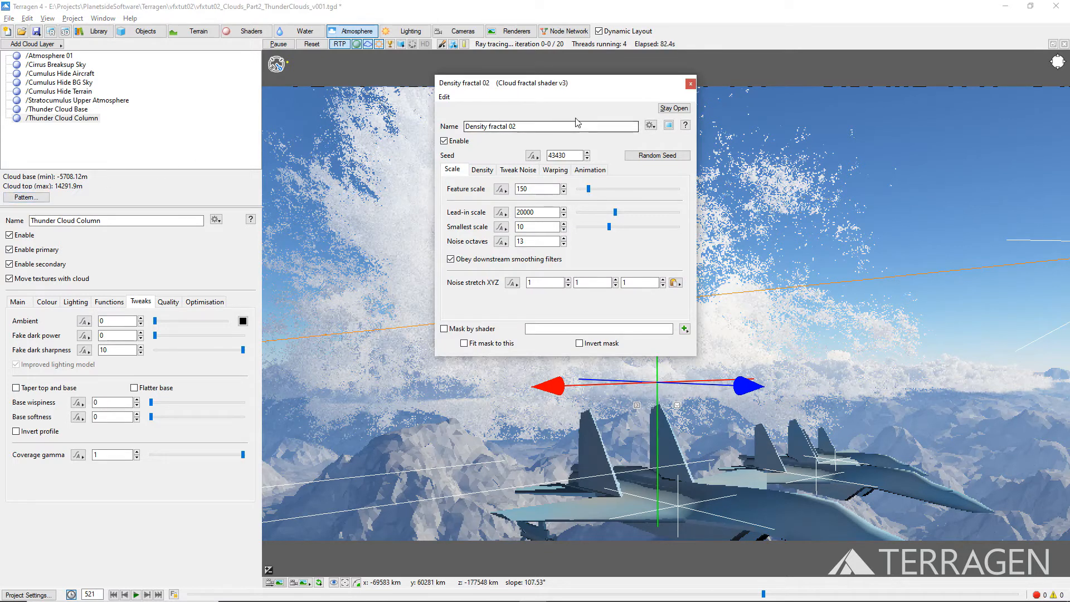
{"action": "left_click", "coordinate": [668, 125]}
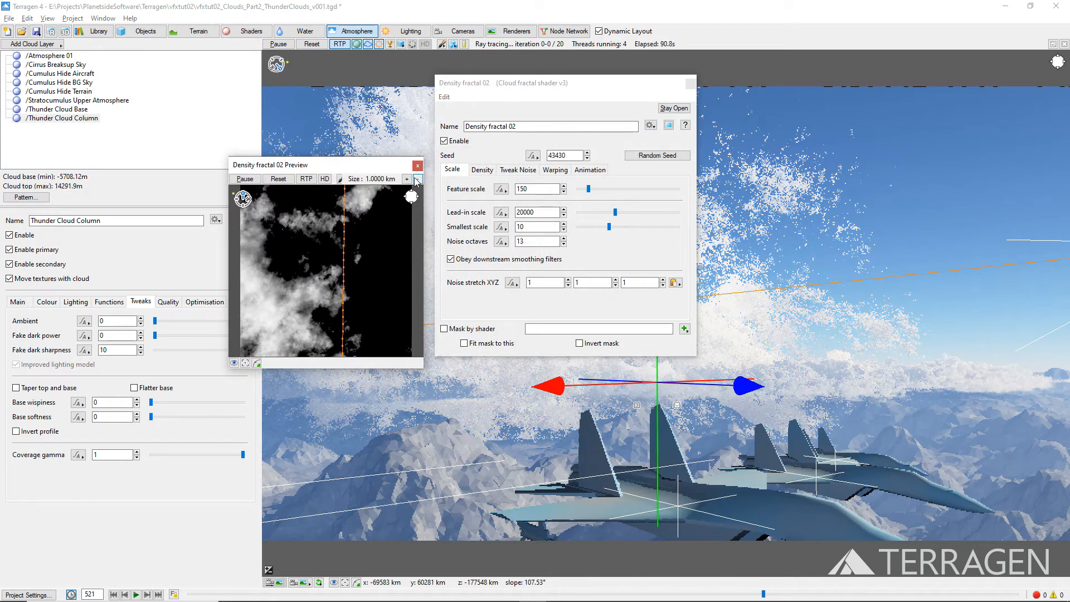
{"action": "left_click", "coordinate": [417, 179]}
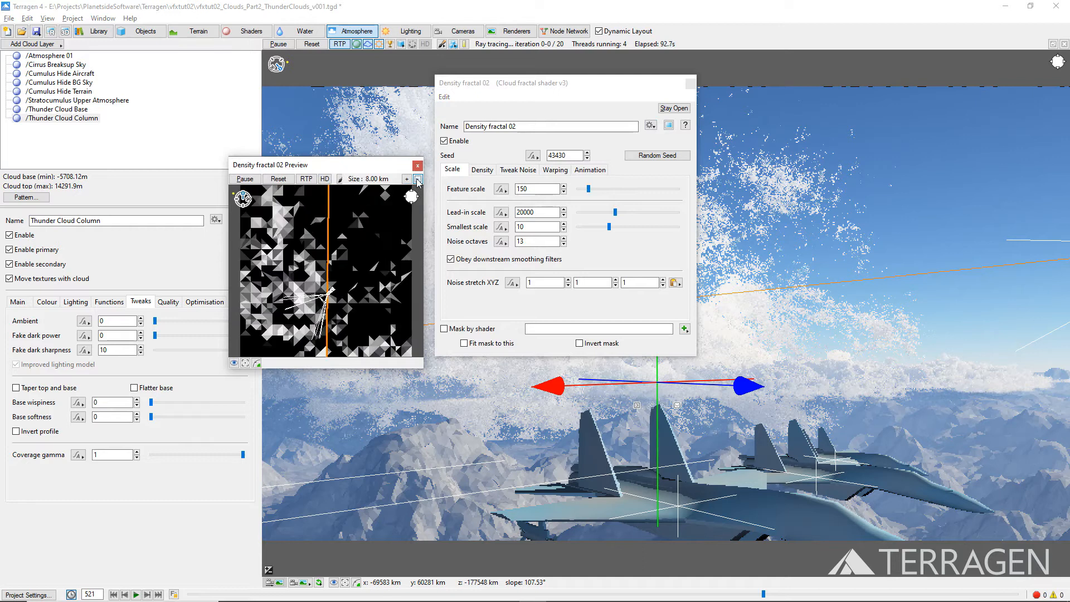
{"action": "left_click", "coordinate": [406, 178]}
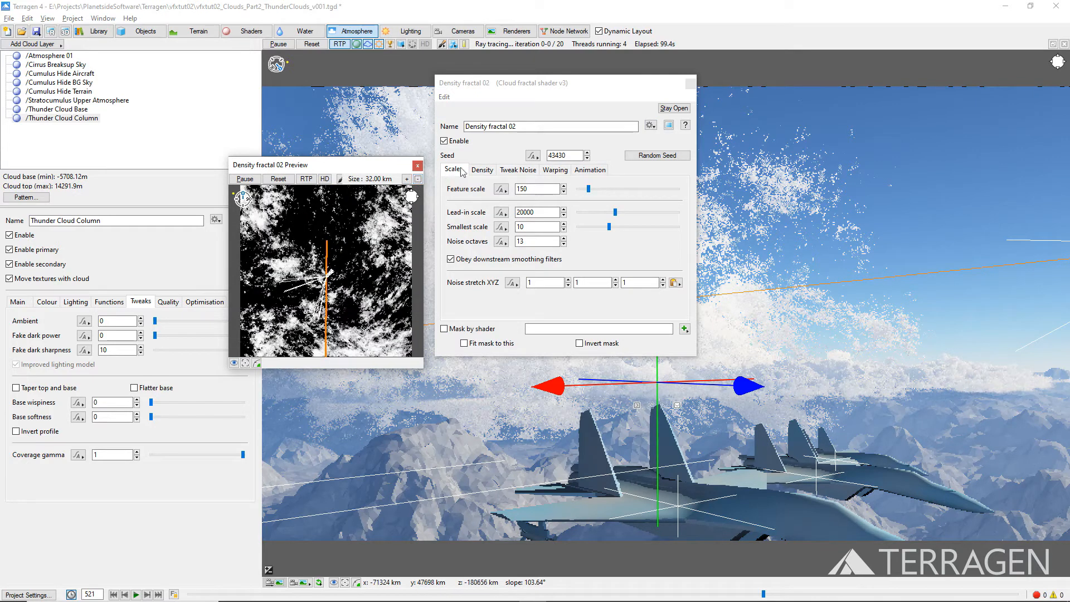
{"action": "left_click", "coordinate": [482, 169]}
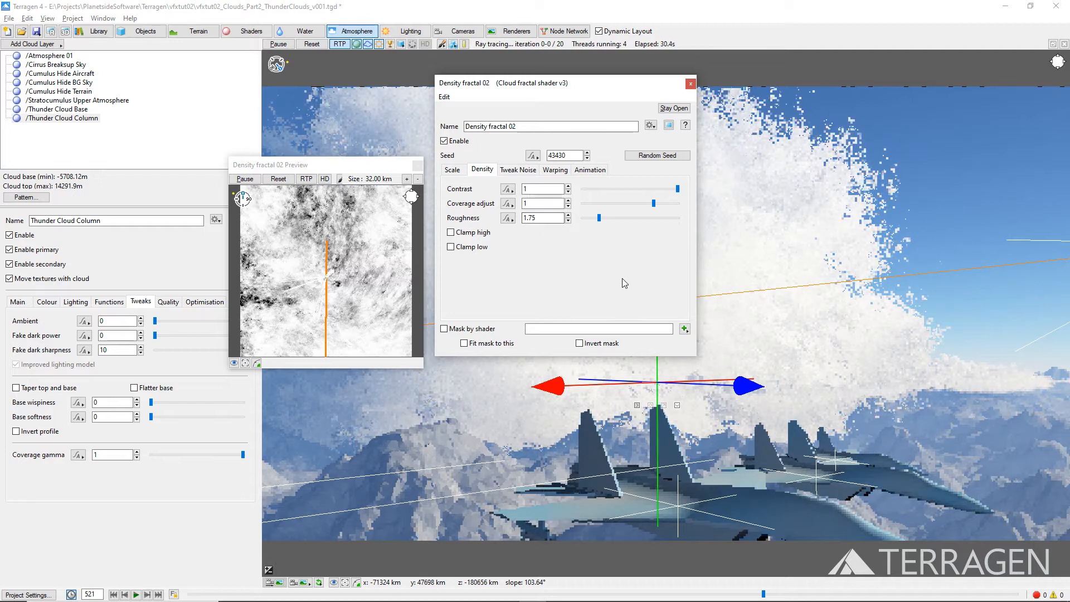
Mask the density fractal with a new Simple shape shader 01 and go to its settings.
{"action": "left_click", "coordinate": [683, 329]}
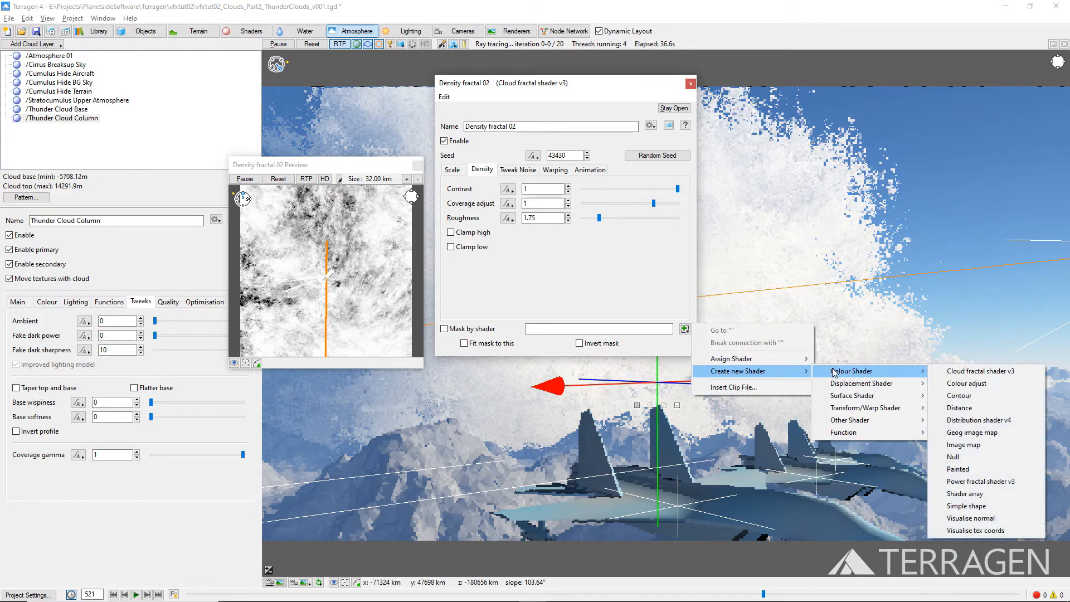
{"action": "mouse_move", "coordinate": [958, 383]}
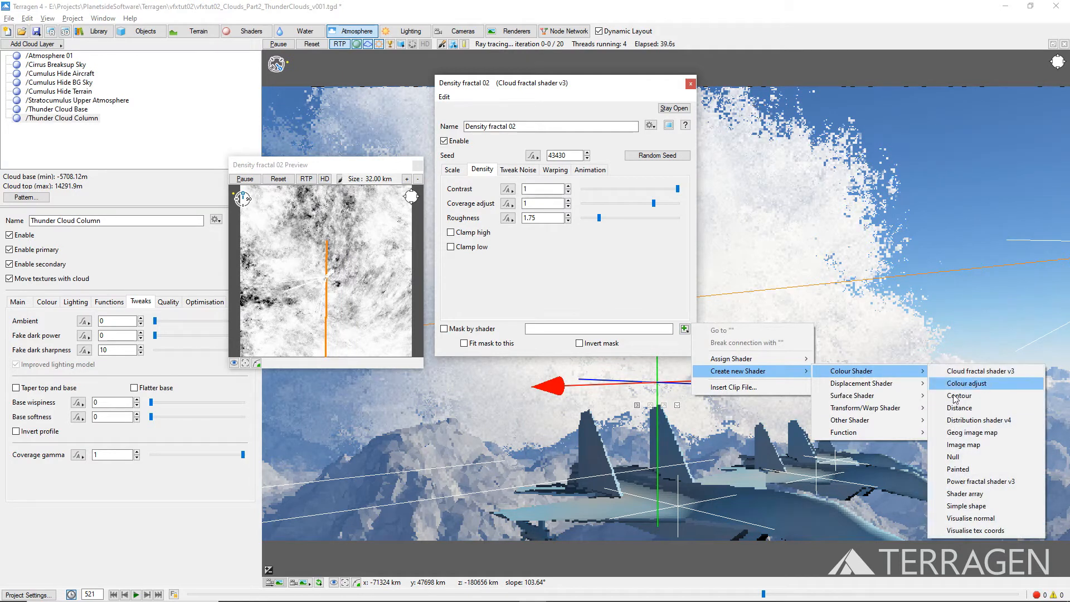
{"action": "left_click", "coordinate": [966, 506]}
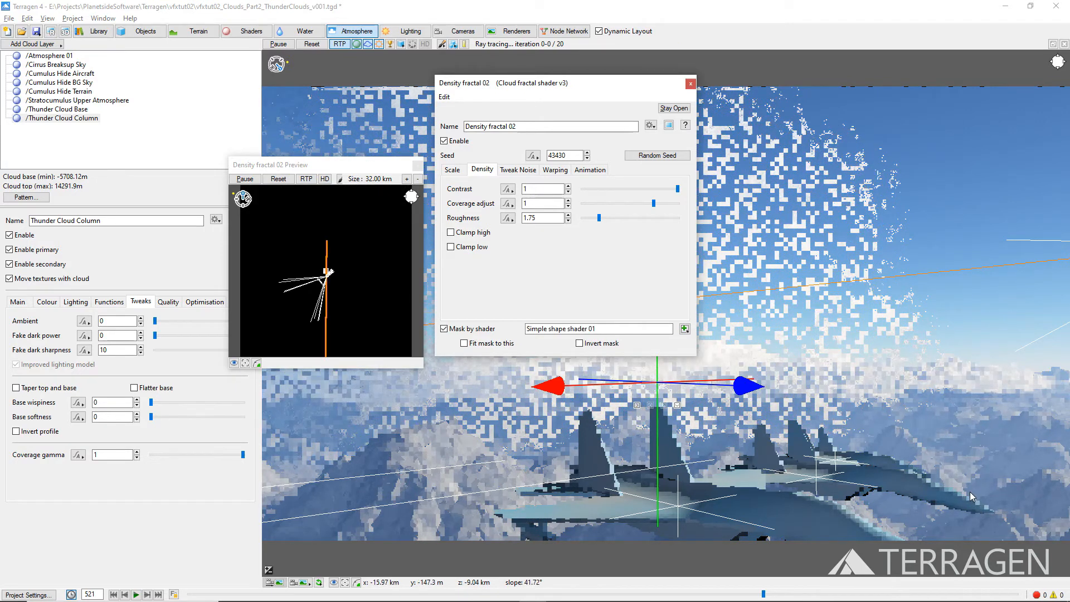
{"action": "left_click", "coordinate": [684, 328]}
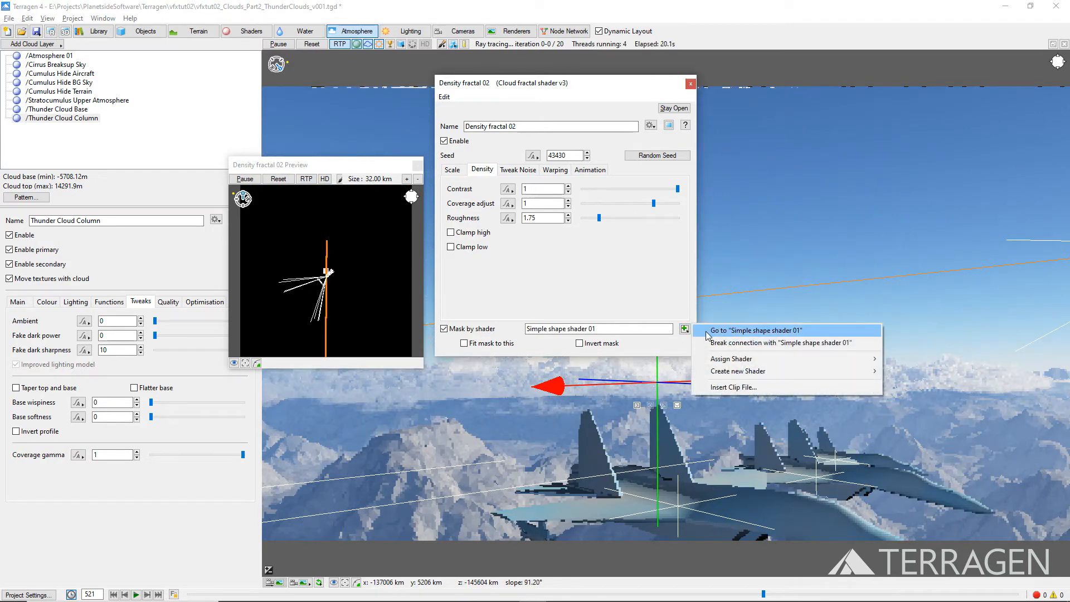
{"action": "left_click", "coordinate": [749, 330]}
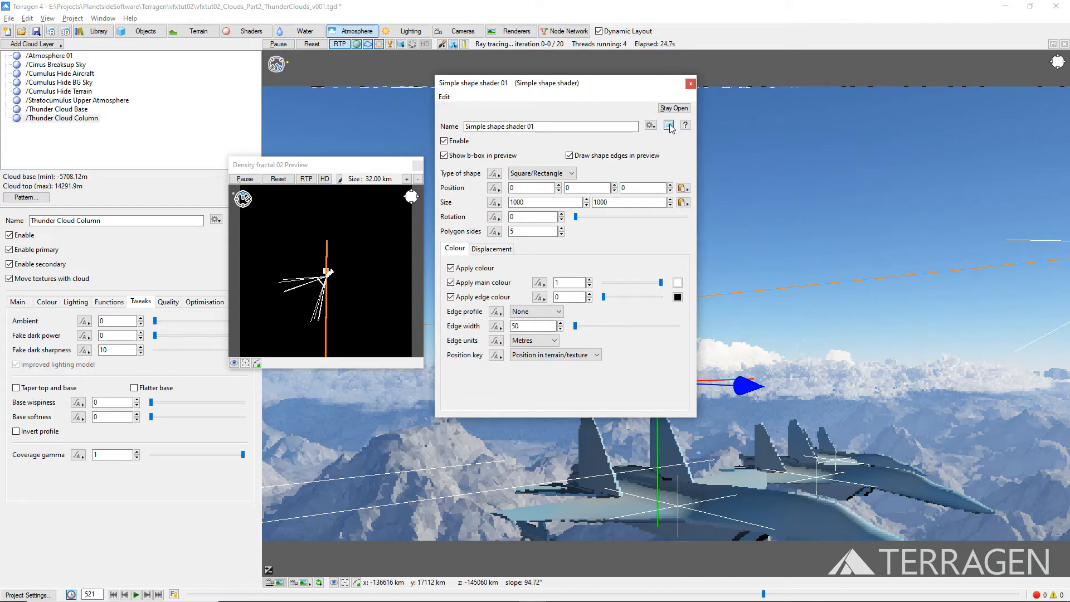
Make the shape a 25000 circle with a Bevel edge of width 100 percent, then close the shader.
{"action": "left_click", "coordinate": [667, 124]}
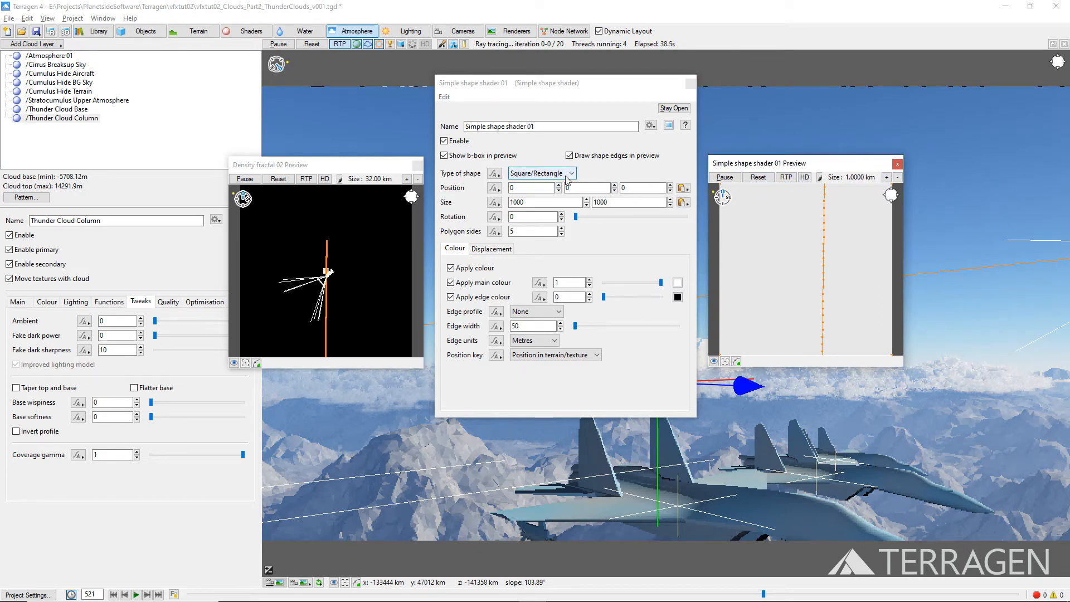
{"action": "left_click", "coordinate": [542, 173]}
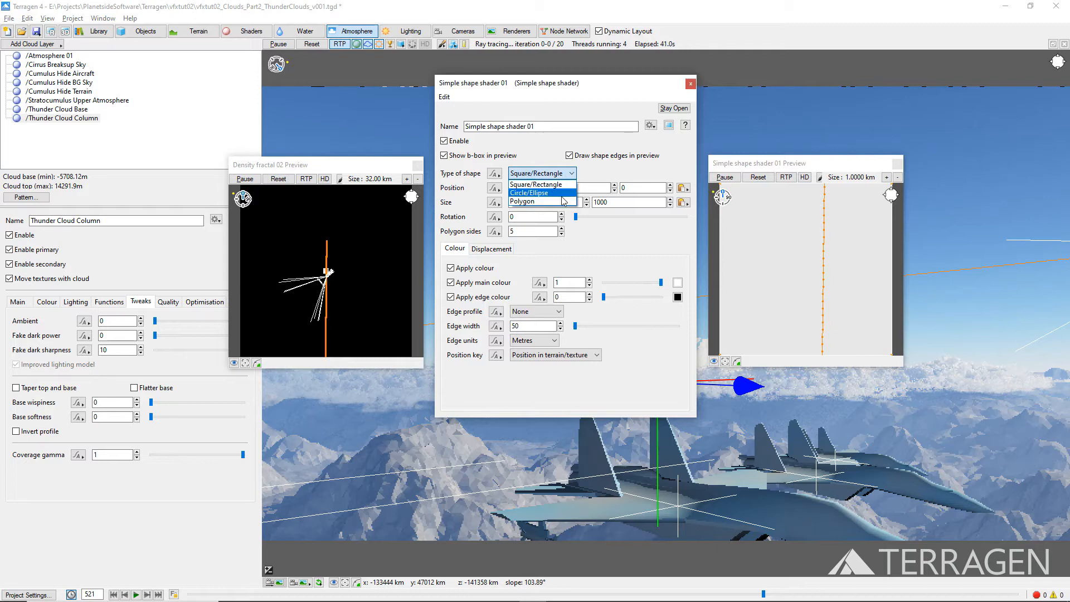
{"action": "left_click", "coordinate": [528, 192]}
{"action": "type", "text": "20000"}
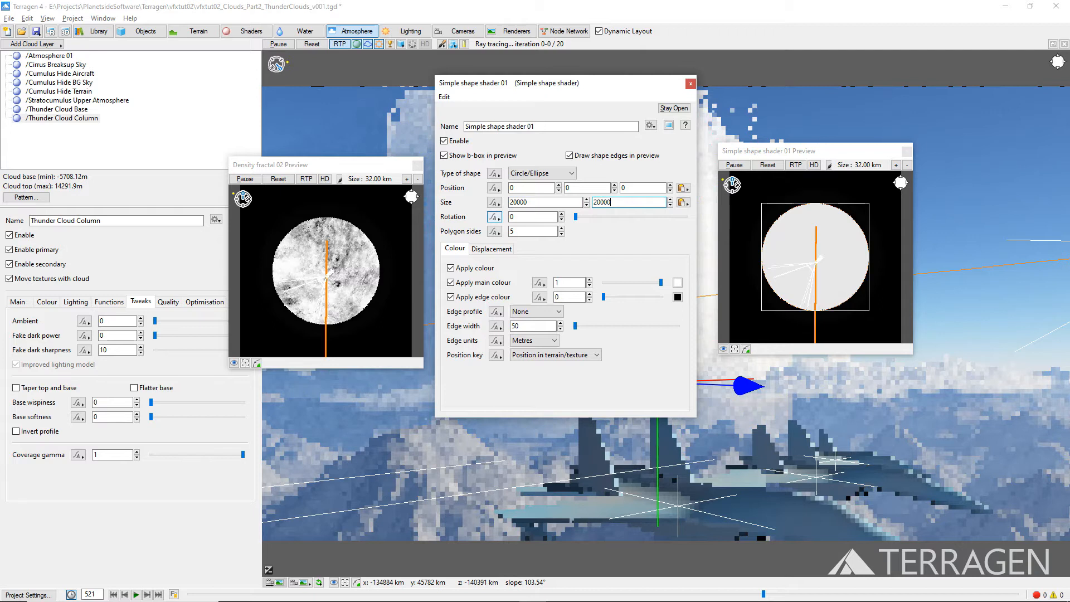
{"action": "left_click", "coordinate": [536, 311]}
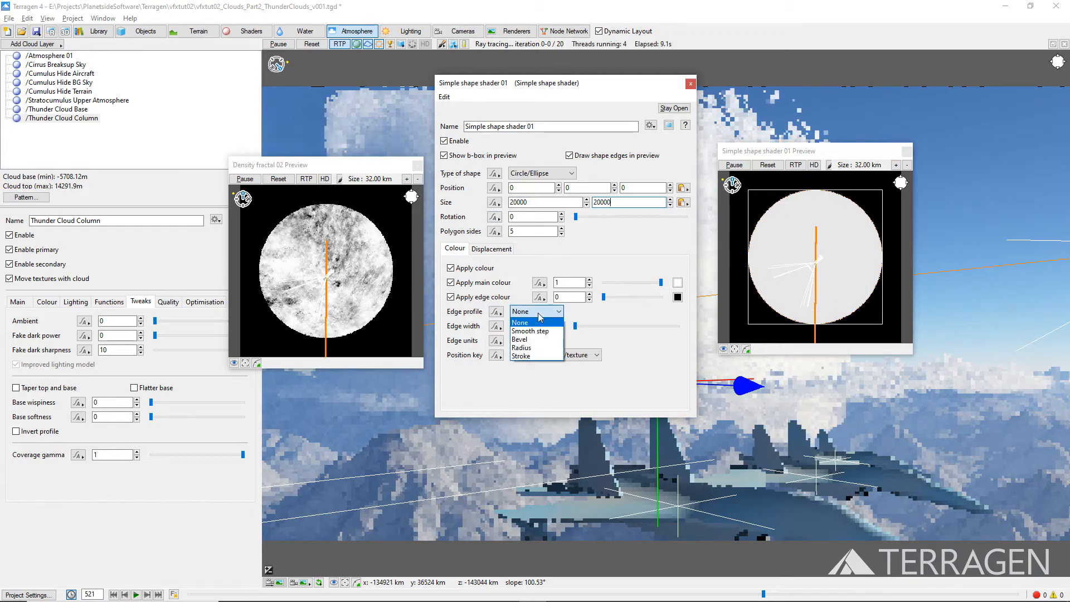
{"action": "mouse_move", "coordinate": [536, 339]}
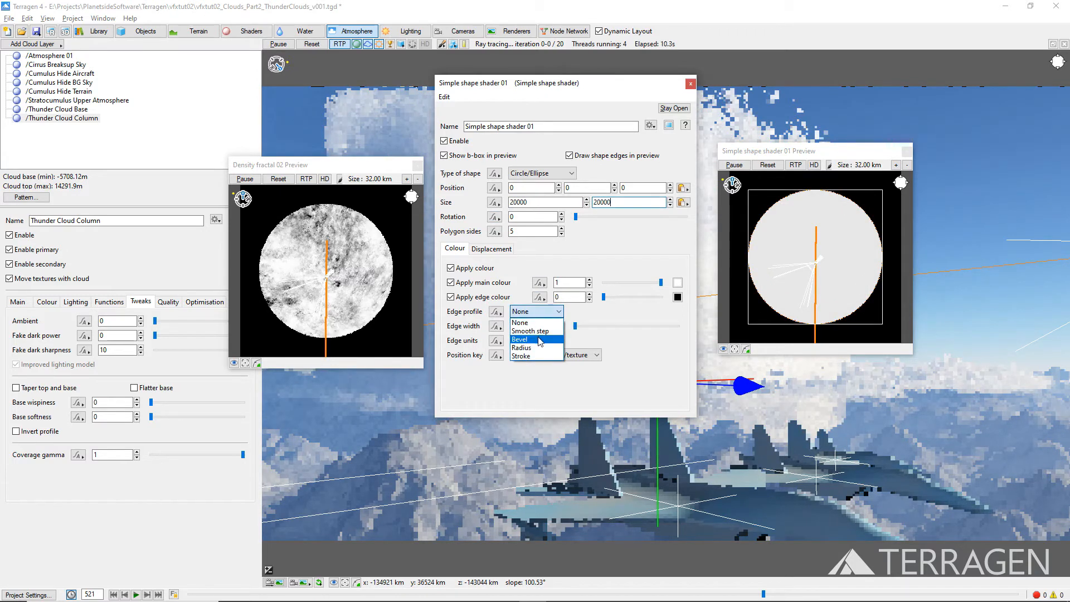
{"action": "left_click", "coordinate": [519, 339]}
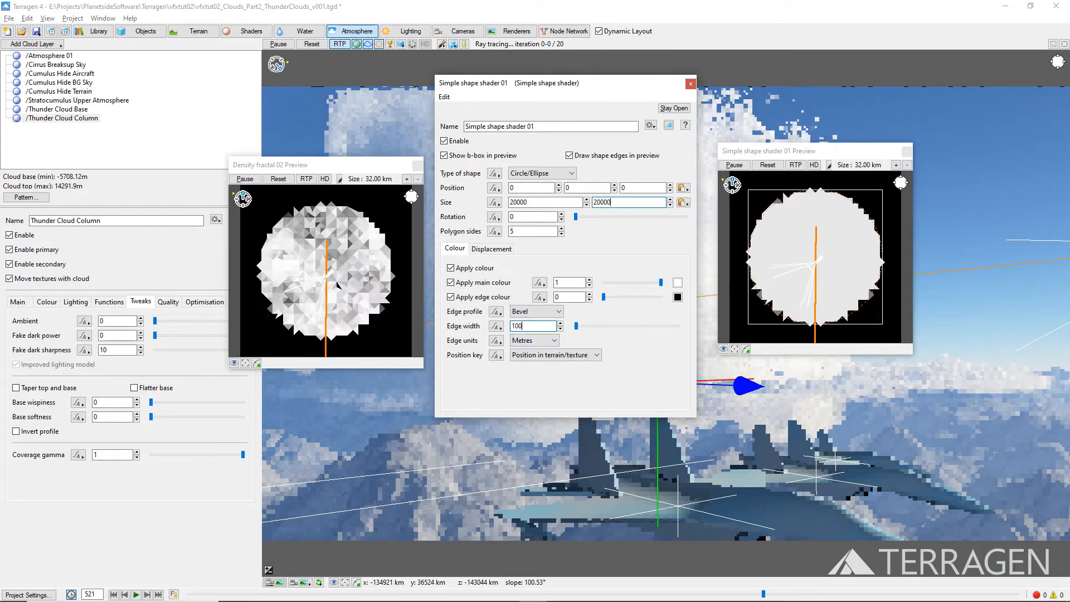
{"action": "left_click", "coordinate": [534, 340]}
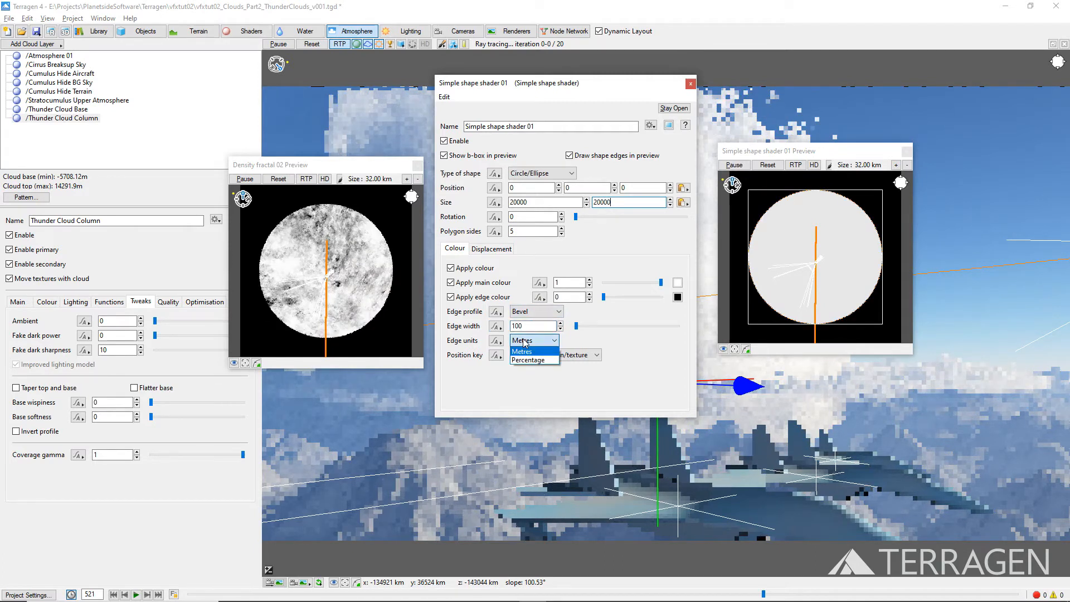
{"action": "left_click", "coordinate": [527, 351]}
{"action": "type", "text": "25000"}
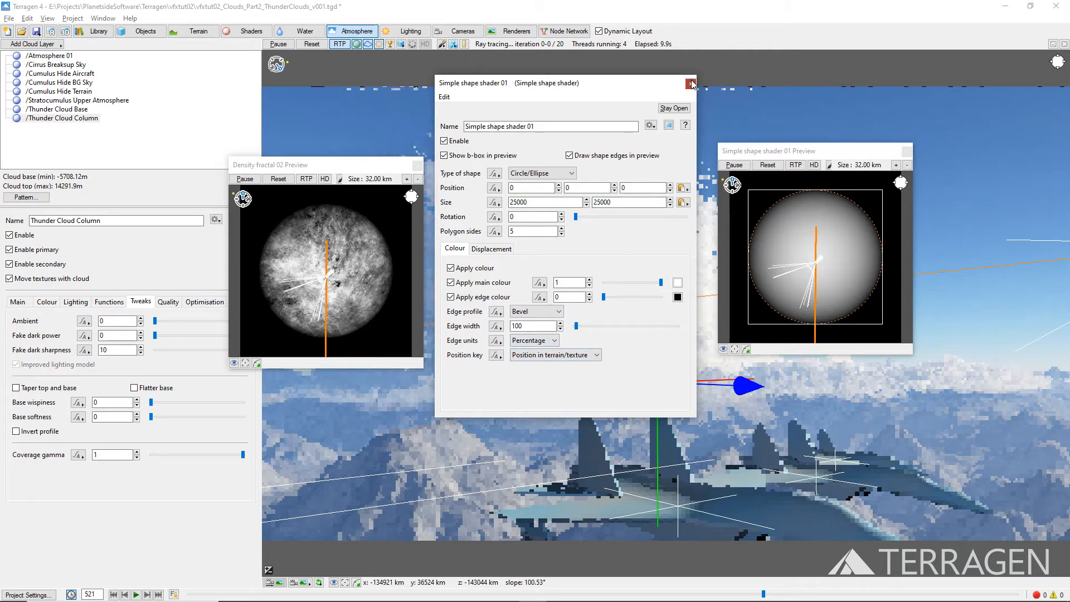
{"action": "left_click", "coordinate": [692, 83]}
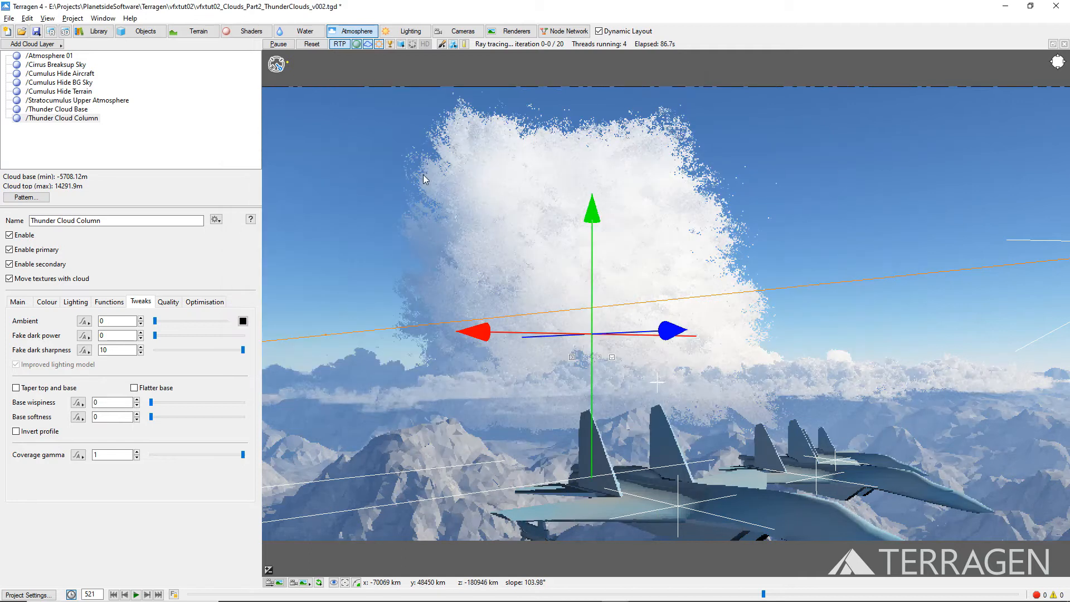
Set the column's cloud altitude to 6968 and its voxel budget to 2 million.
{"action": "left_click", "coordinate": [18, 301]}
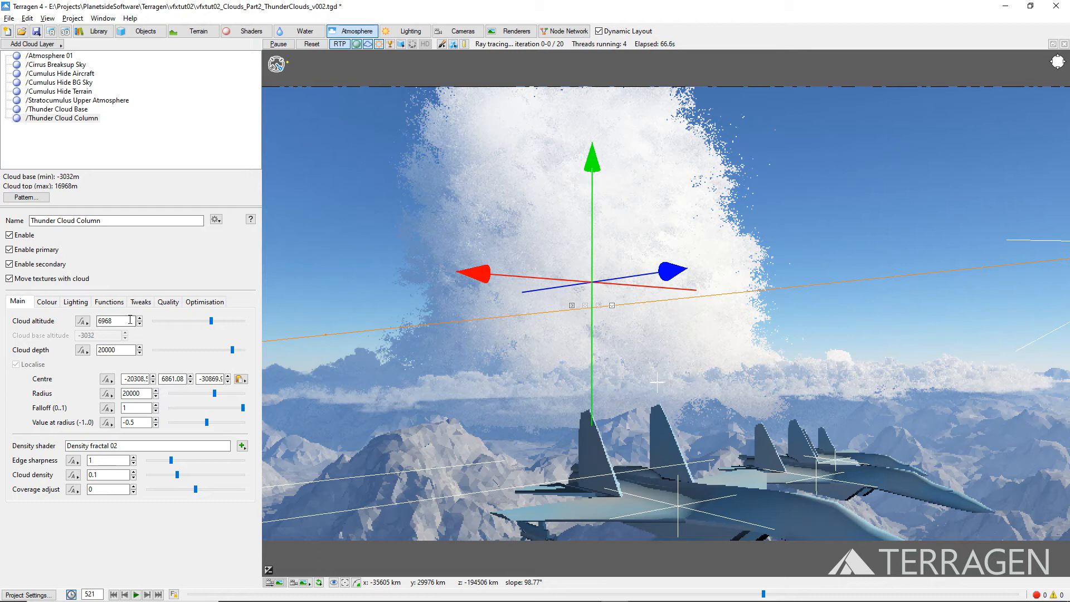
{"action": "left_click", "coordinate": [203, 301]}
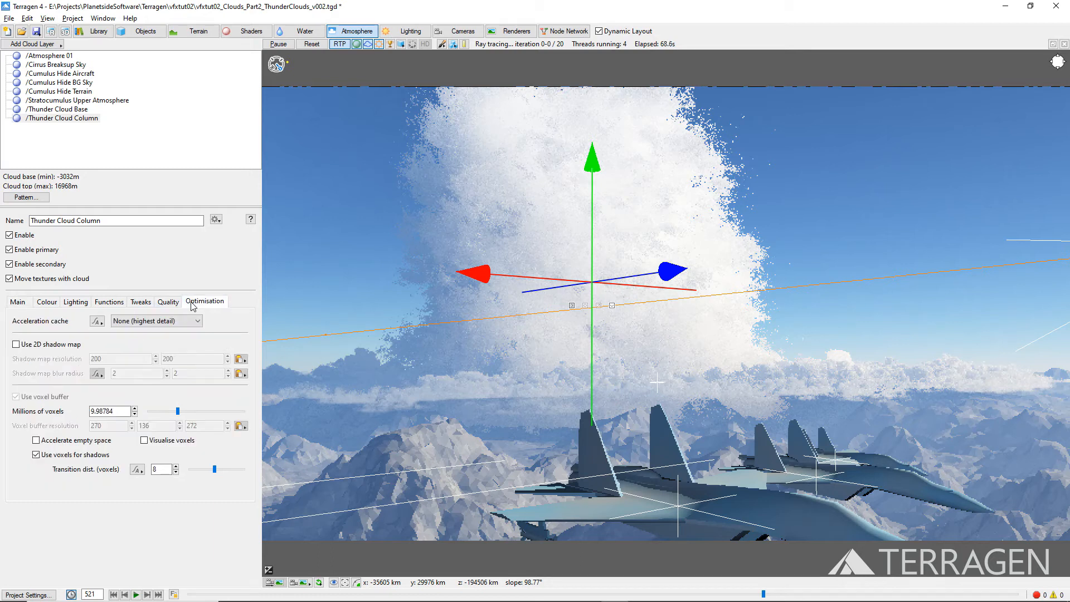
{"action": "left_click", "coordinate": [109, 411]}
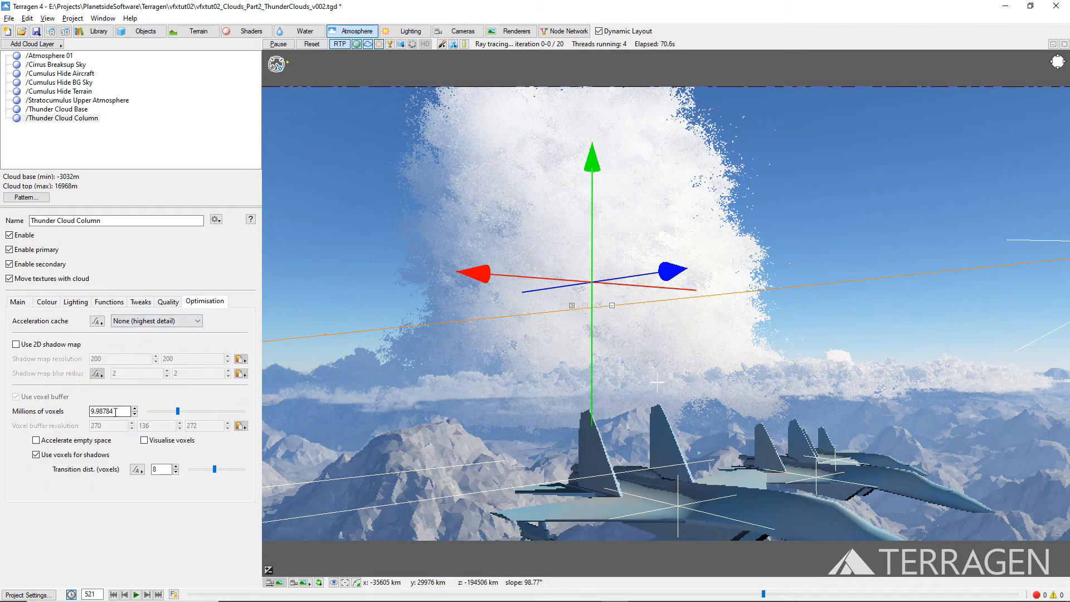
{"action": "triple_click", "coordinate": [109, 411]}
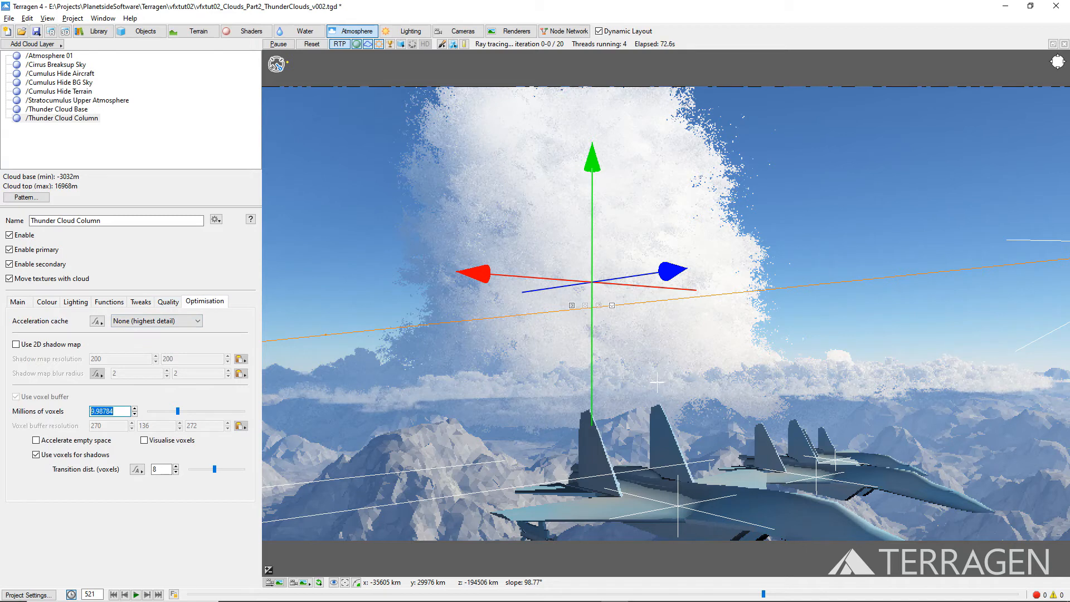
{"action": "type", "text": "2"}
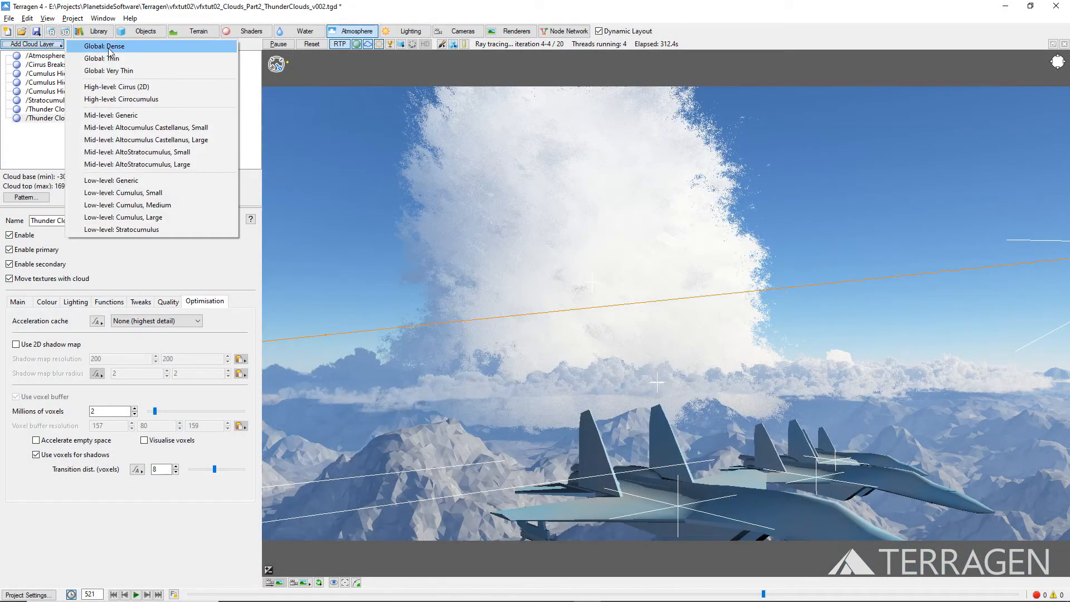
Add a new global cloud layer to become the Thunder Clouds Anvil at 21063 altitude.
{"action": "left_click", "coordinate": [110, 115]}
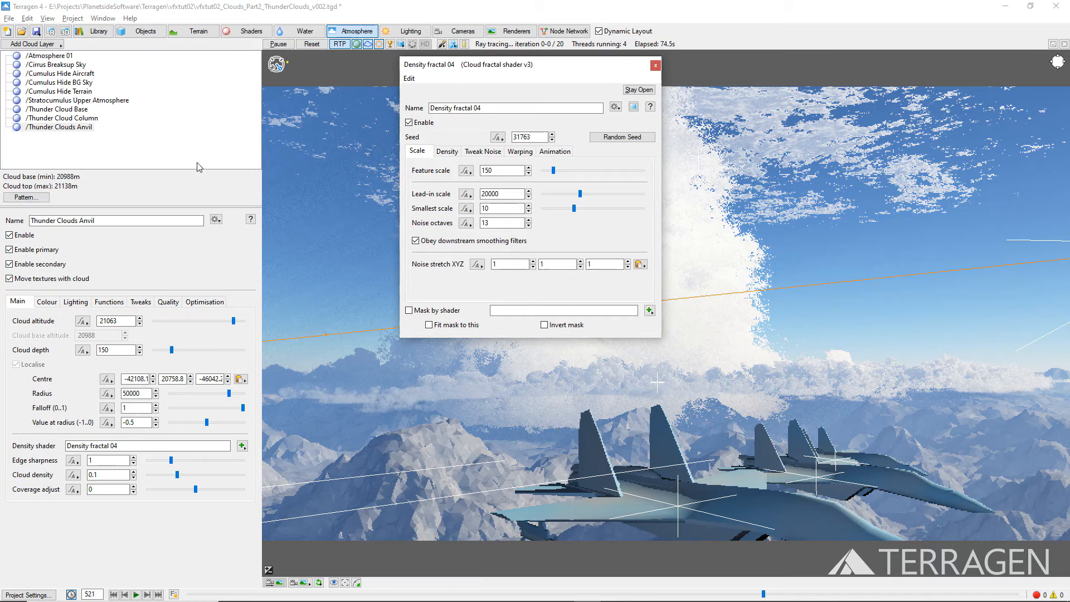
Preview the anvil density fractal zoomed out, give it a 15000 feature scale, and close the preview.
{"action": "left_click", "coordinate": [633, 107]}
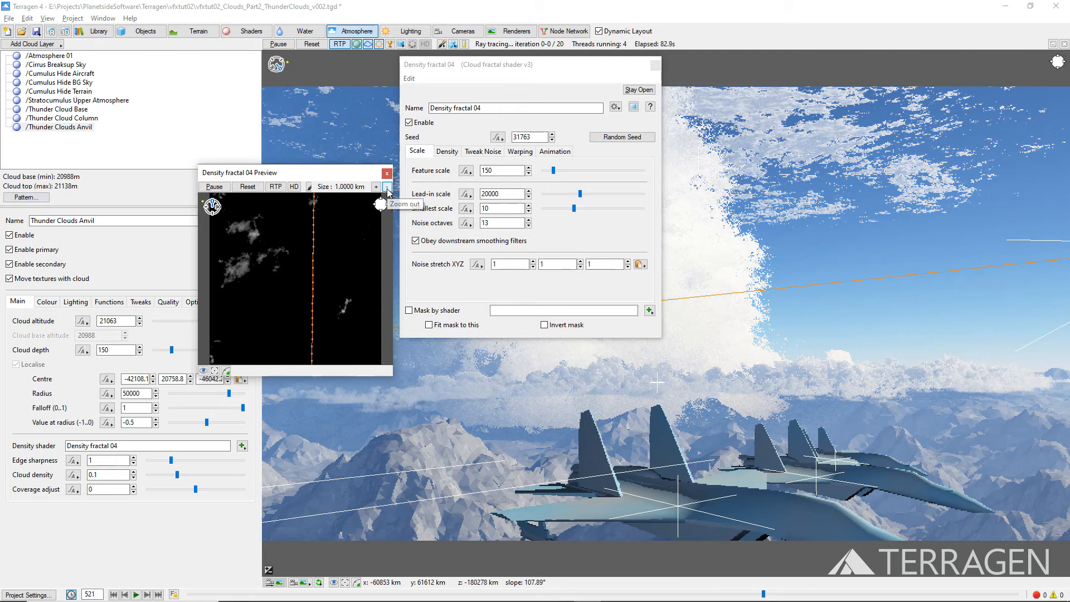
{"action": "left_click", "coordinate": [387, 188]}
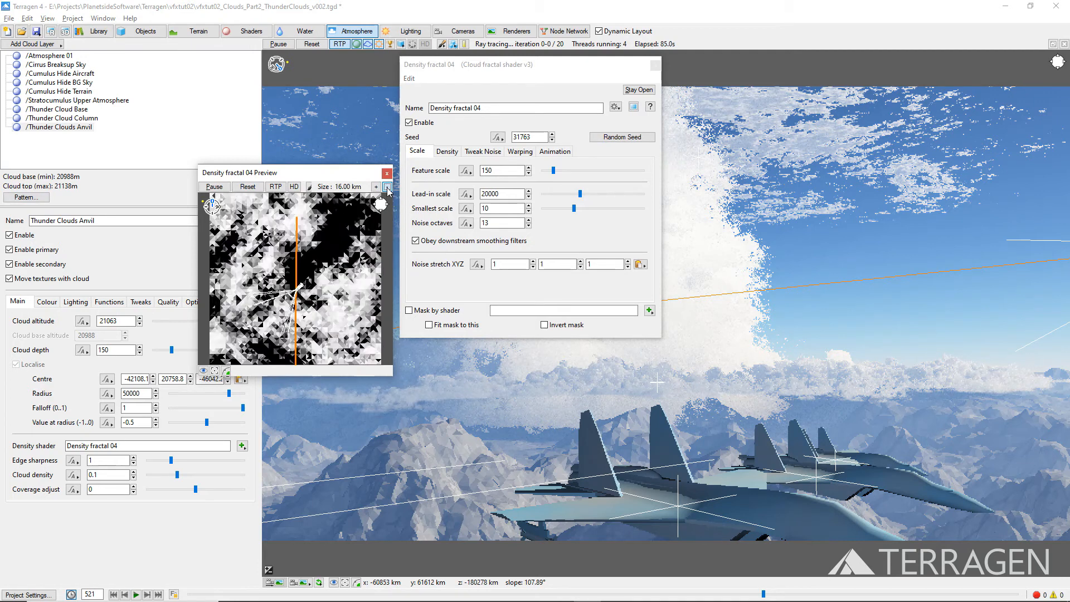
{"action": "left_click", "coordinate": [387, 186]}
{"action": "type", "text": "00"}
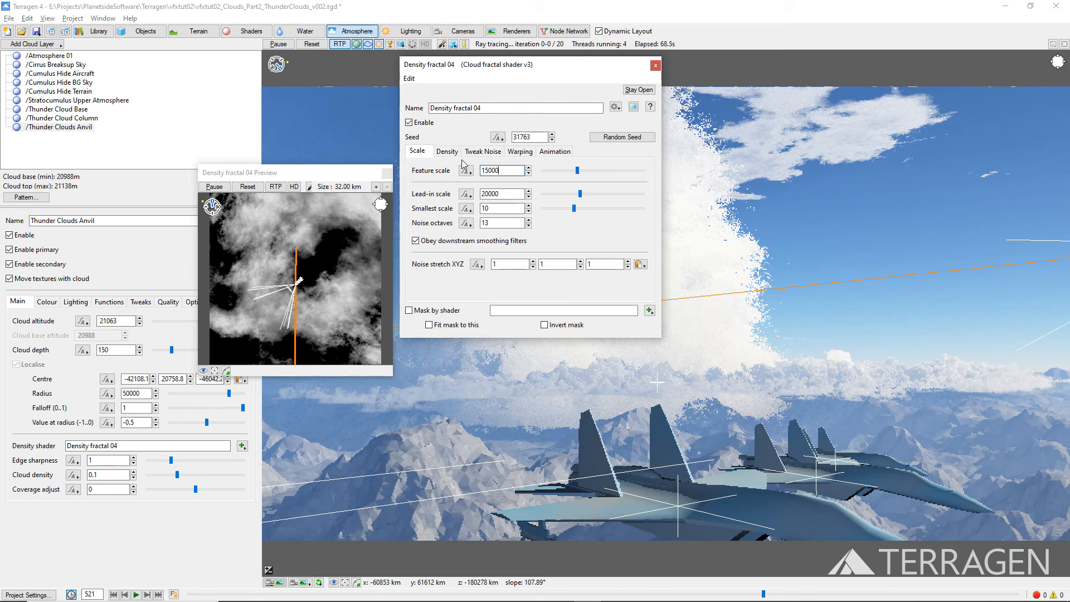
{"action": "left_click", "coordinate": [447, 150]}
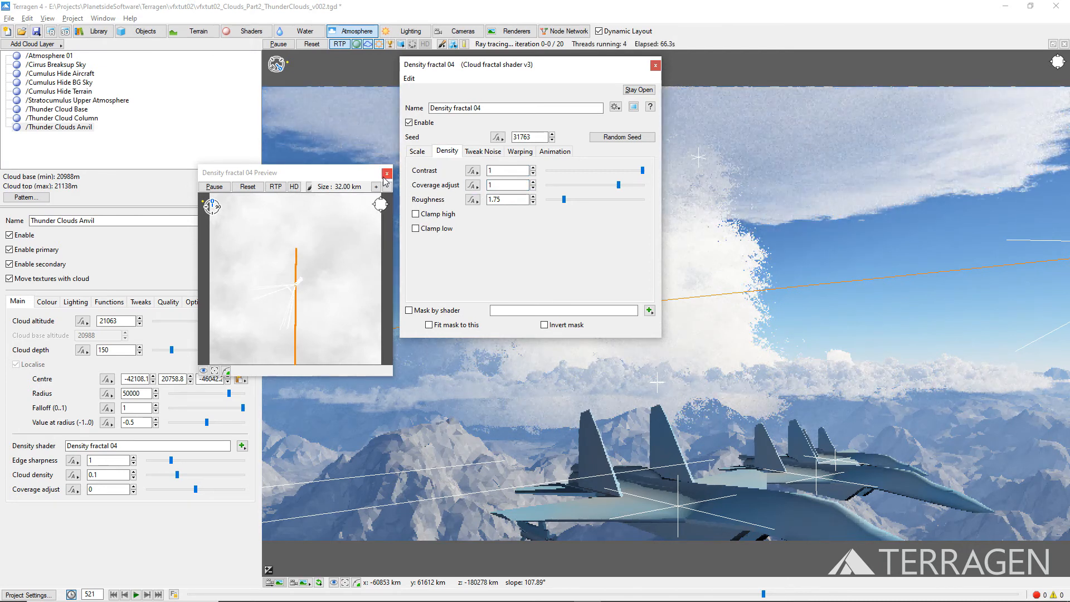
{"action": "left_click", "coordinate": [655, 64]}
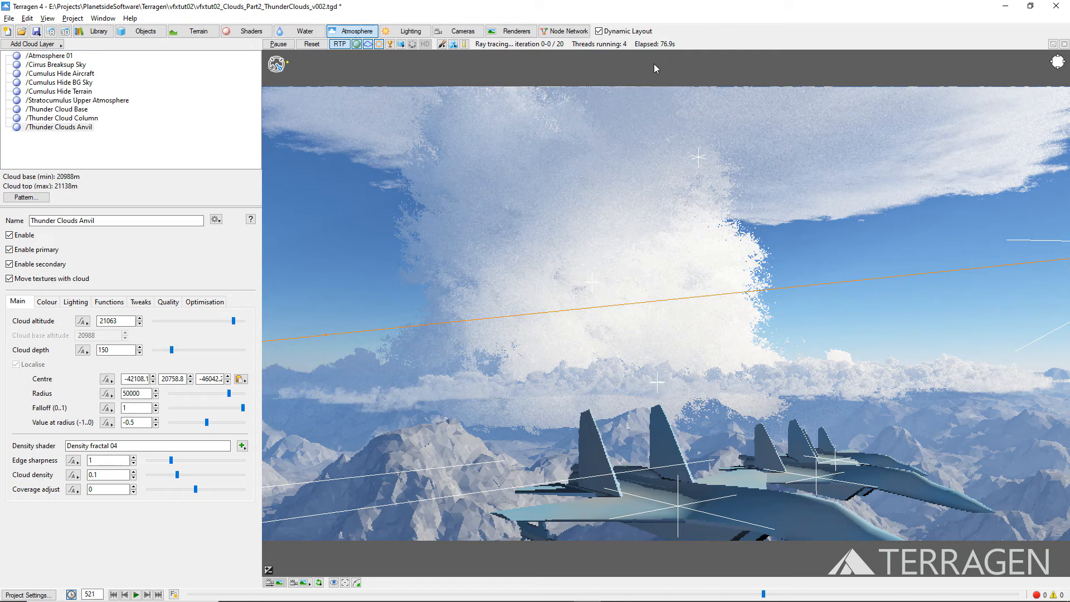
{"action": "mouse_move", "coordinate": [627, 90]}
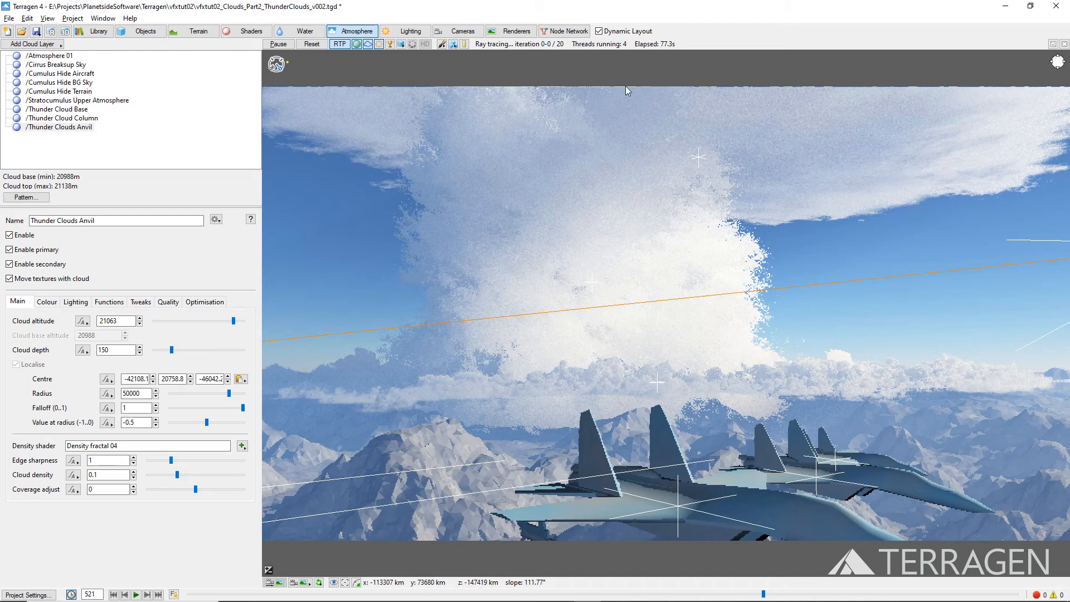
{"action": "mouse_move", "coordinate": [612, 97]}
{"action": "type", "text": ".01"}
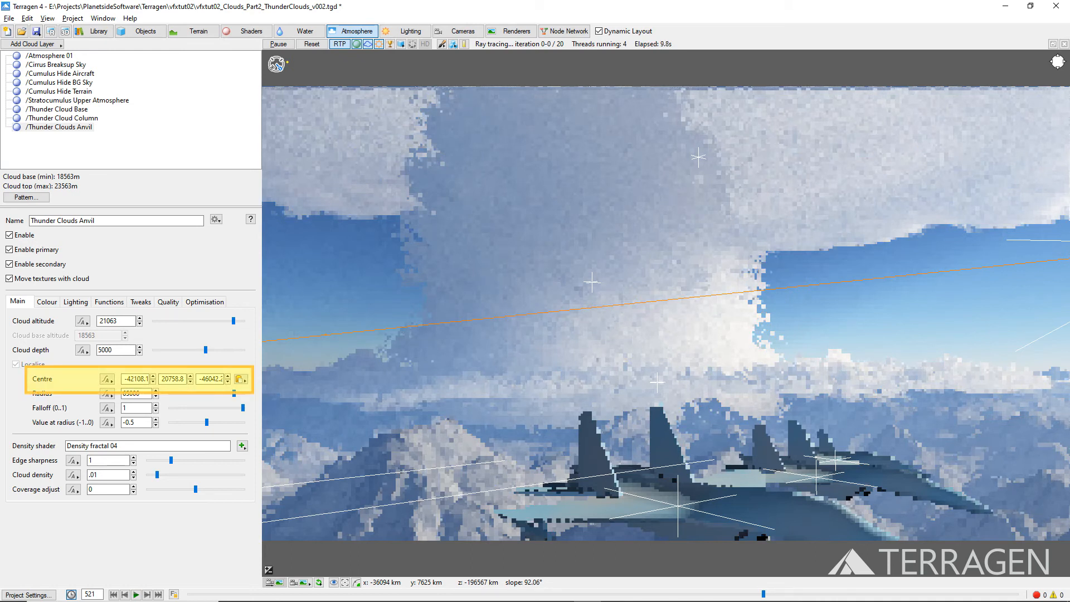
Bring up the Transform input shader 01 feeding the anvil's density.
{"action": "left_click", "coordinate": [564, 31]}
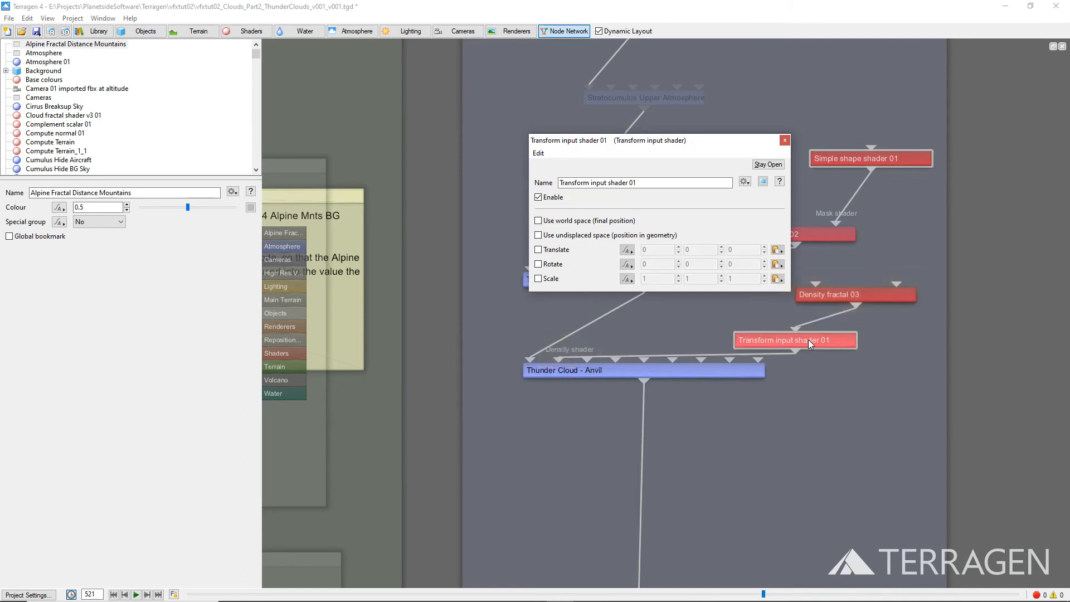
Enable Rotate on the density input and set its second rotation axis to 45.
{"action": "left_click", "coordinate": [538, 264]}
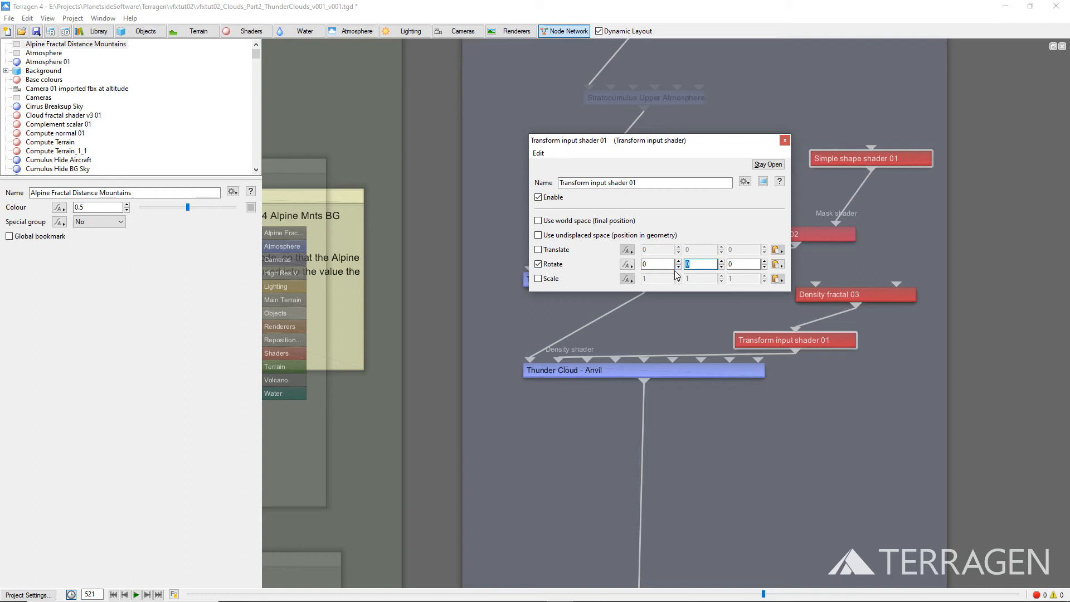
{"action": "type", "text": "45"}
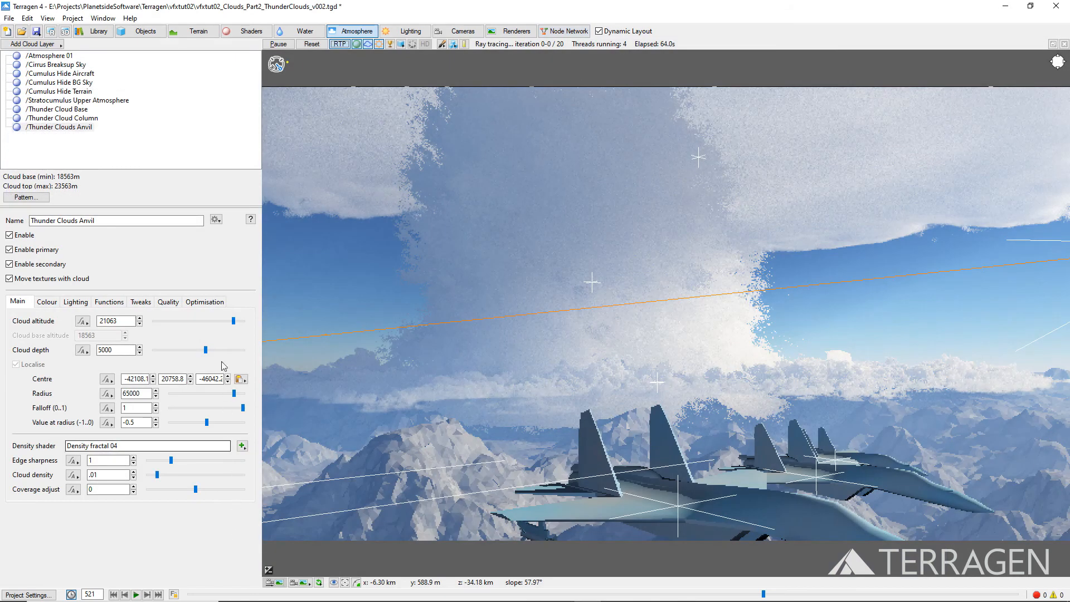
Show the anvil's Optimisation settings and select the 10-million voxel count for replacement.
{"action": "left_click", "coordinate": [204, 302]}
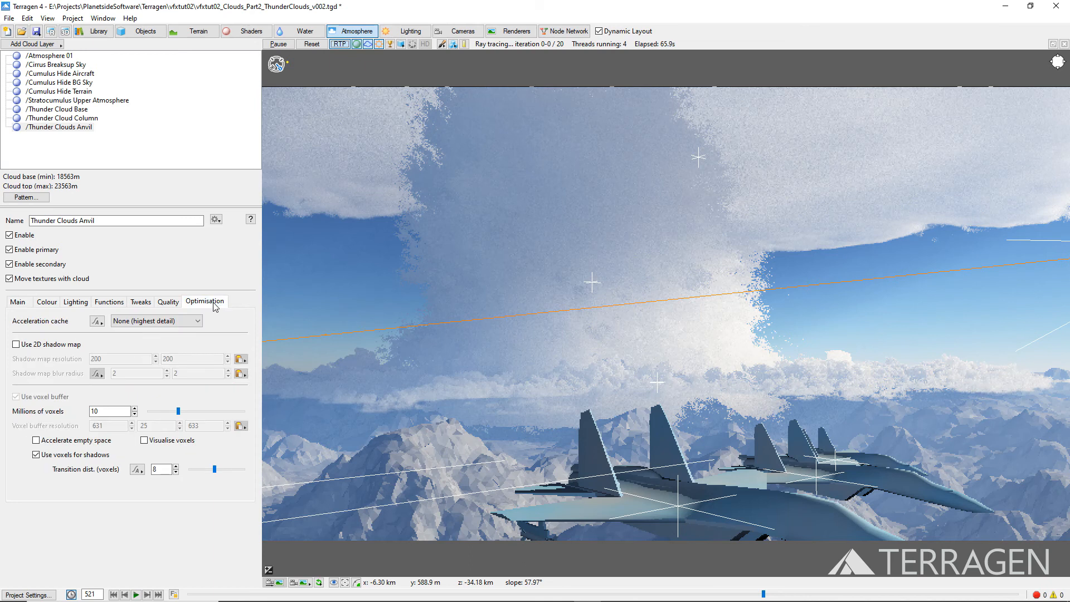
{"action": "triple_click", "coordinate": [107, 411]}
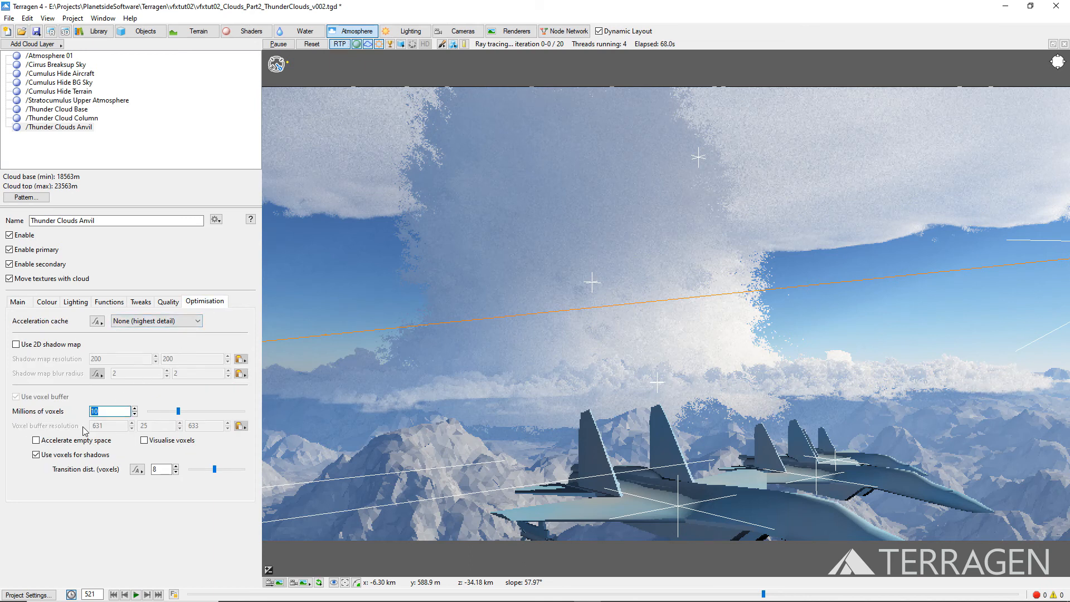